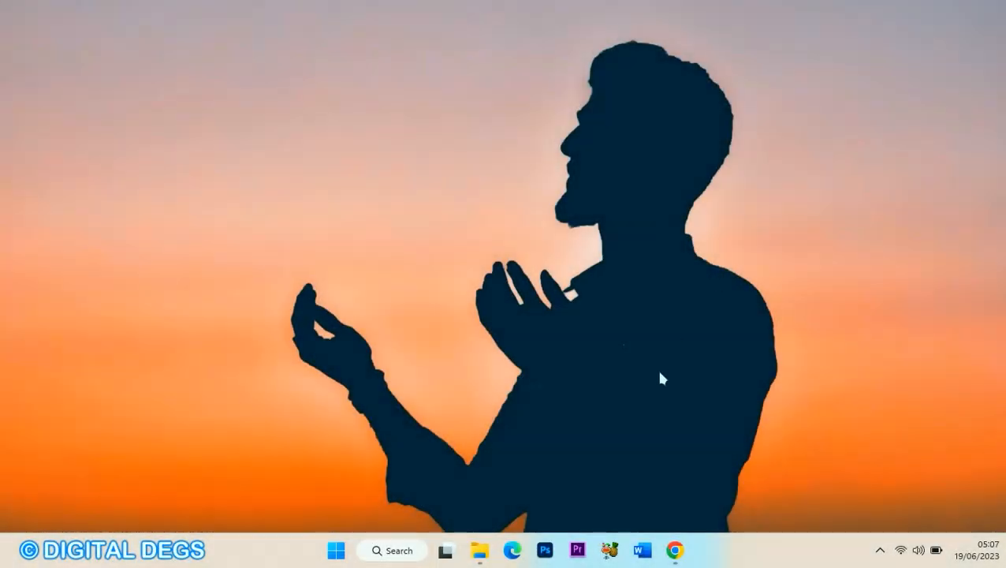
mouse_move(574, 533)
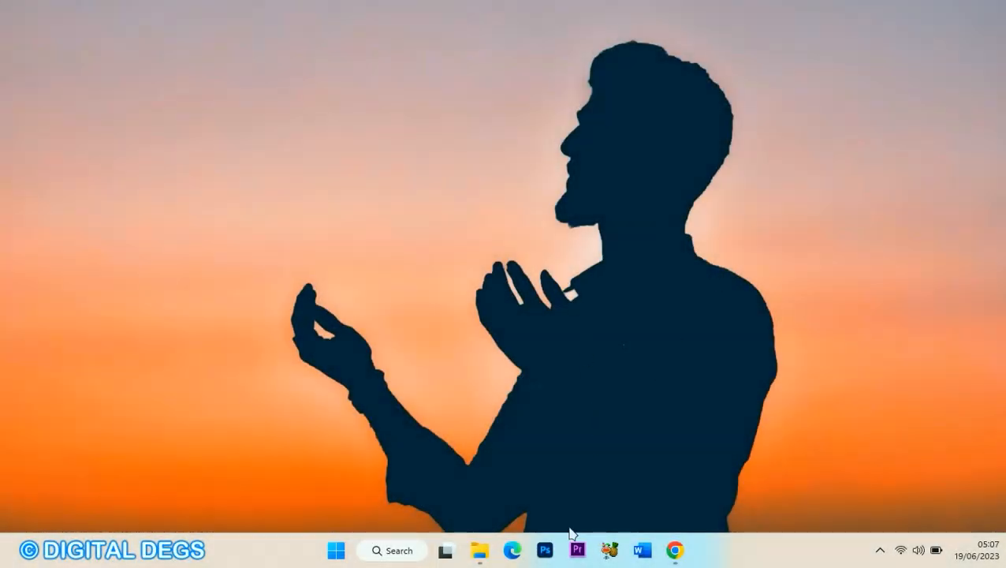
mouse_move(577, 551)
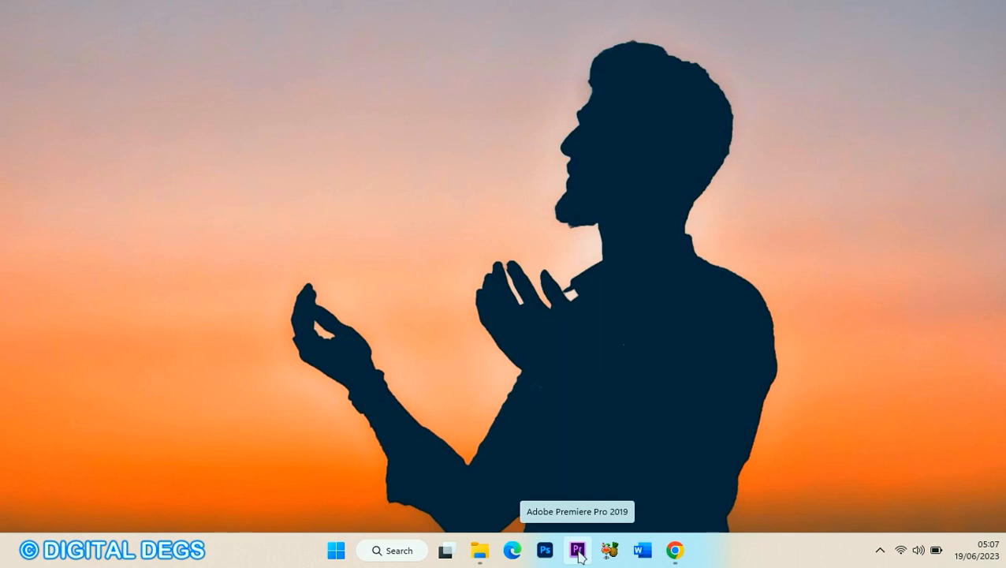
Launch Premiere Pro 2019 from the taskbar and hit the missing MSVCR100.dll system error.
left_click(577, 551)
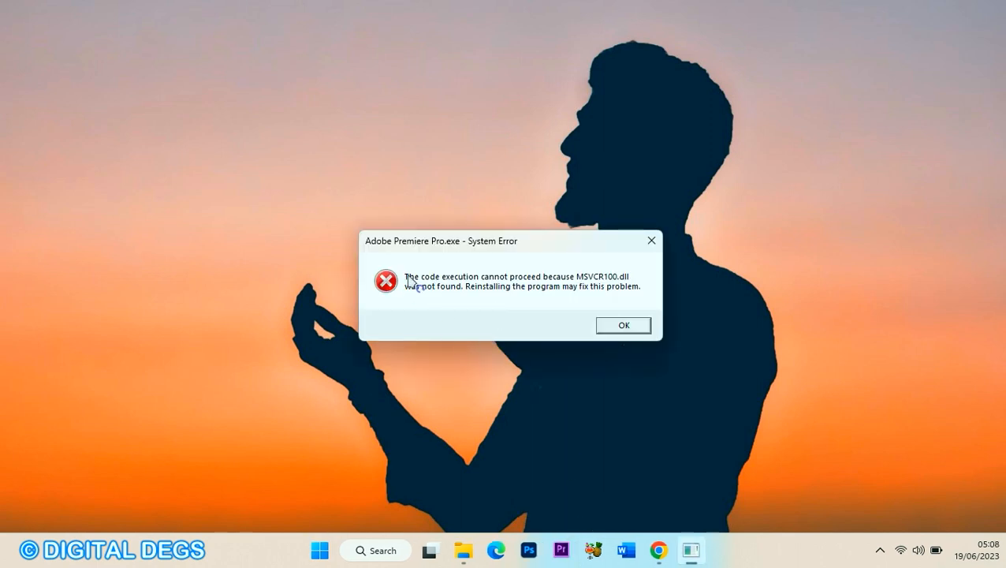
mouse_move(592, 284)
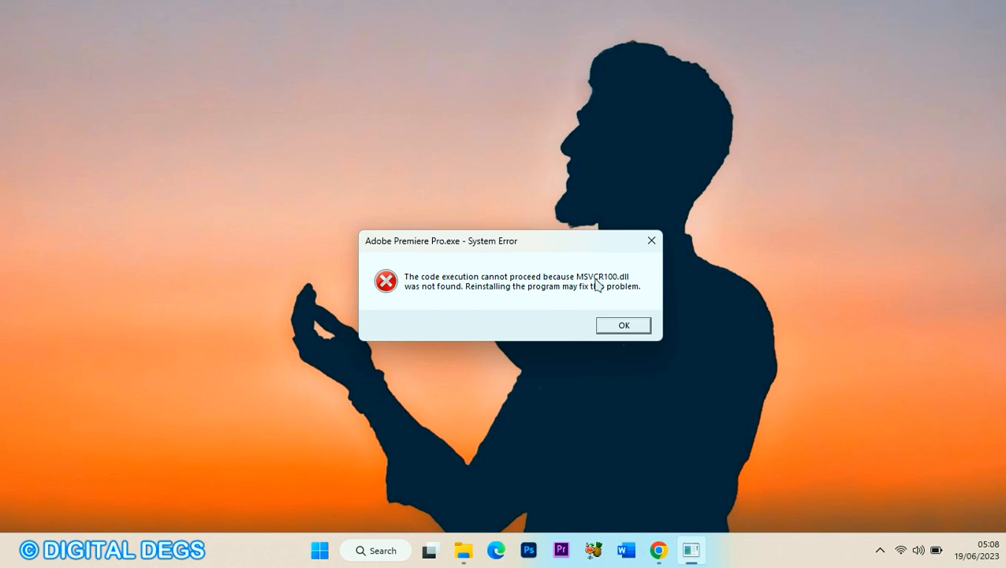
mouse_move(583, 297)
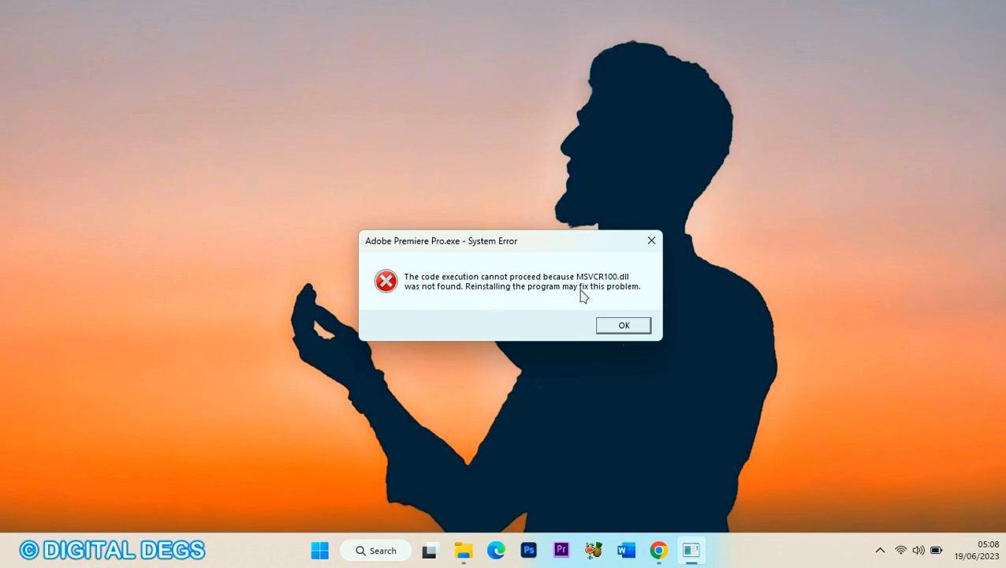
mouse_move(603, 293)
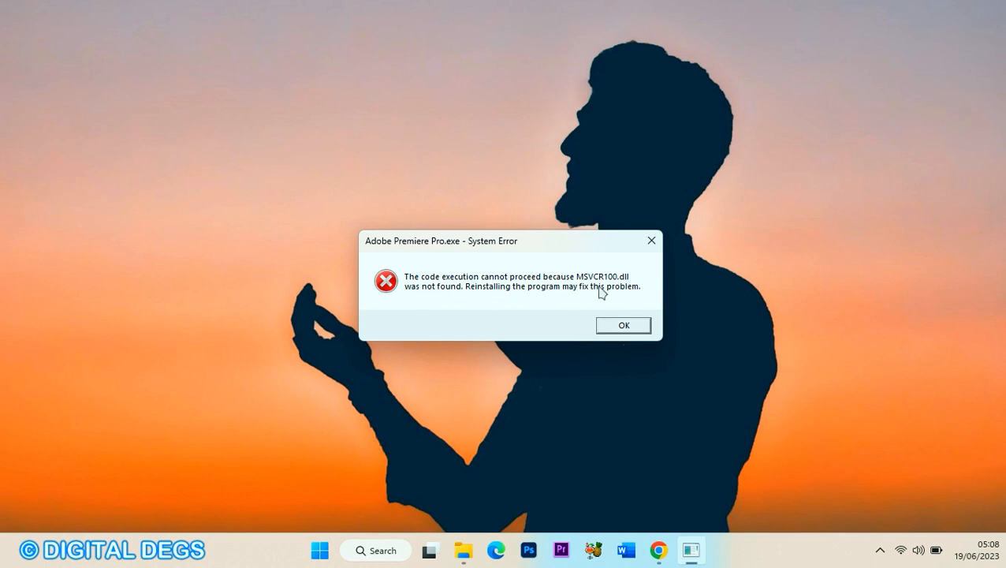
mouse_move(650, 239)
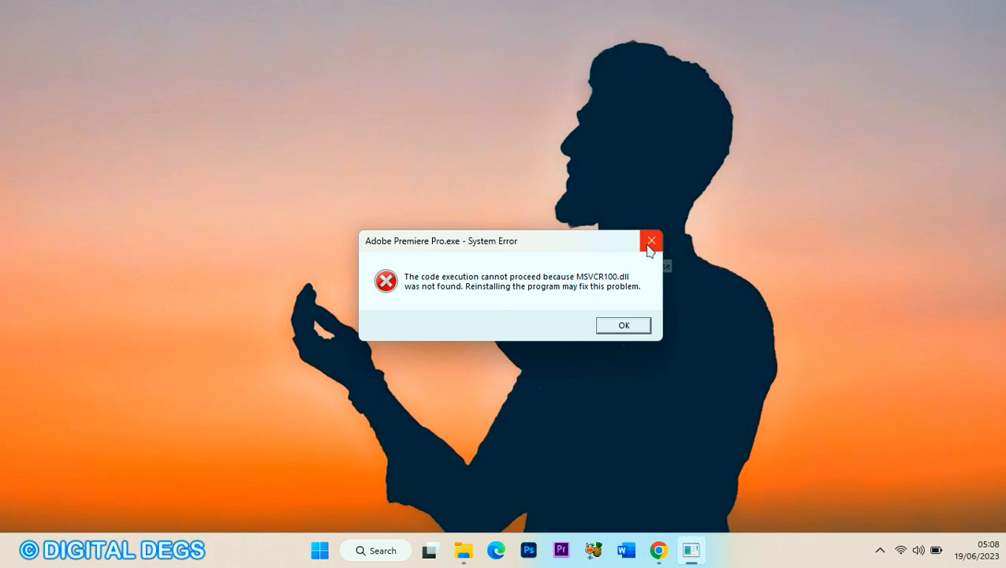
mouse_move(650, 249)
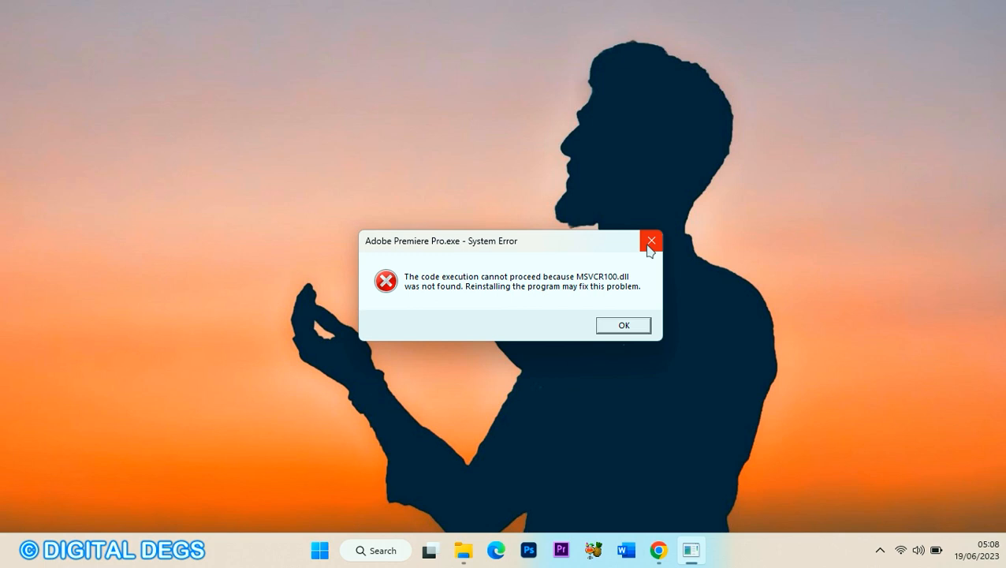
mouse_move(654, 252)
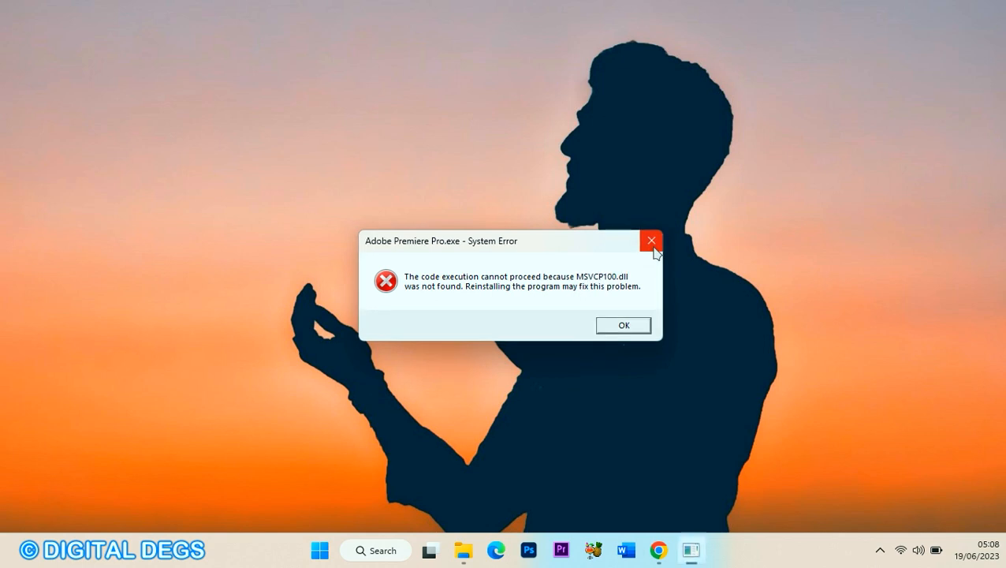
mouse_move(651, 240)
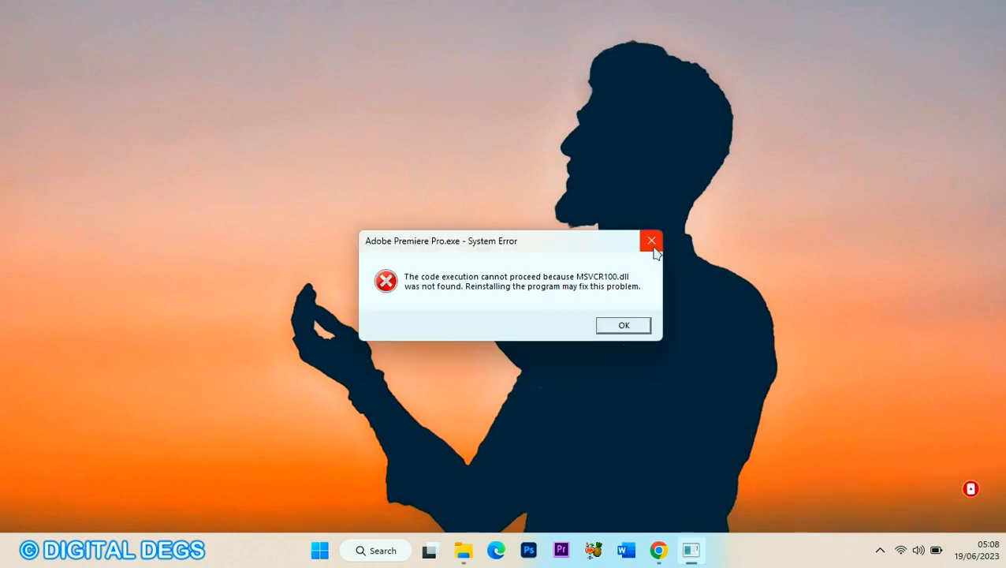
Search the web in Chrome for 'download msvcr100.dll'.
left_click(649, 240)
type("dowload ms")
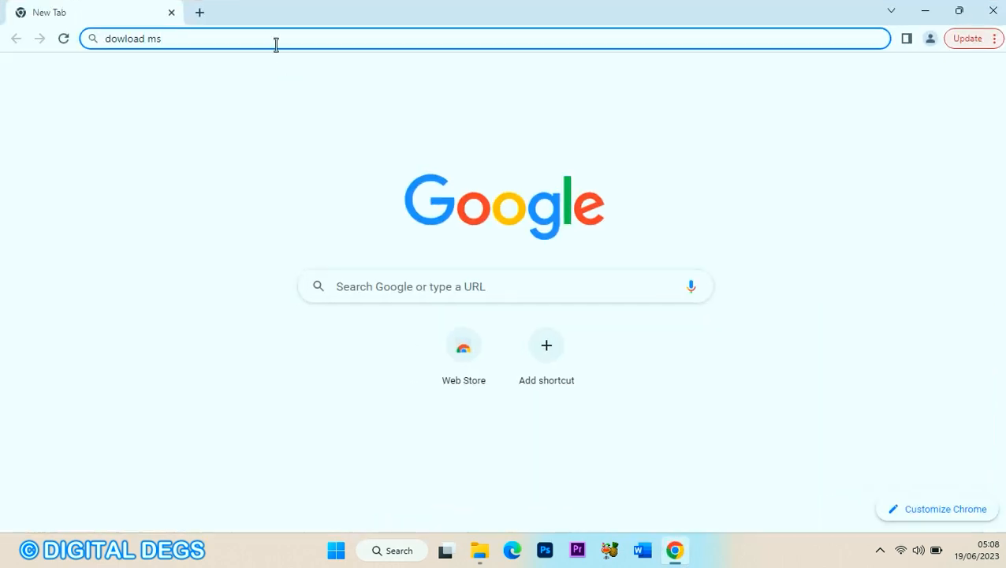
mouse_move(211, 38)
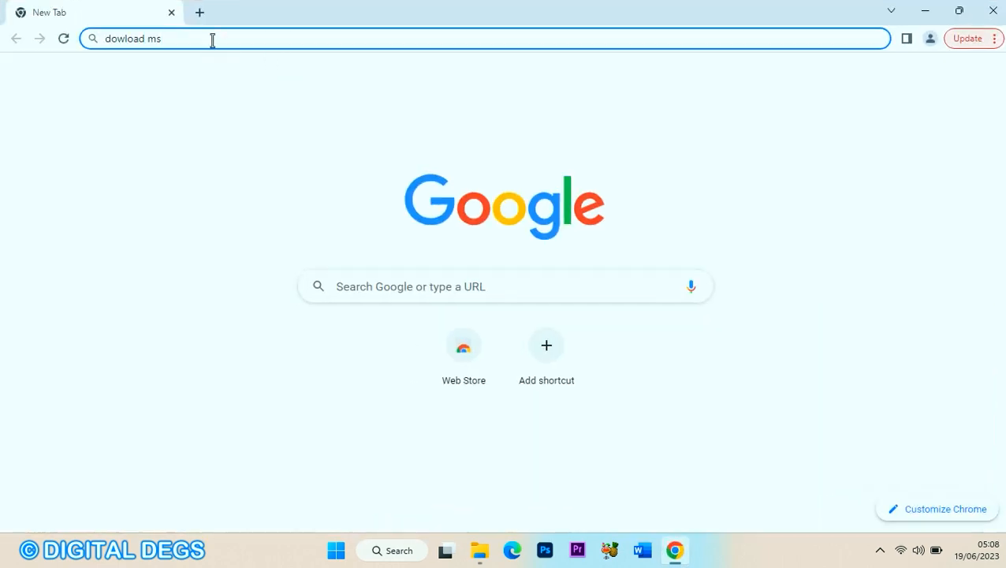
type("vcr")
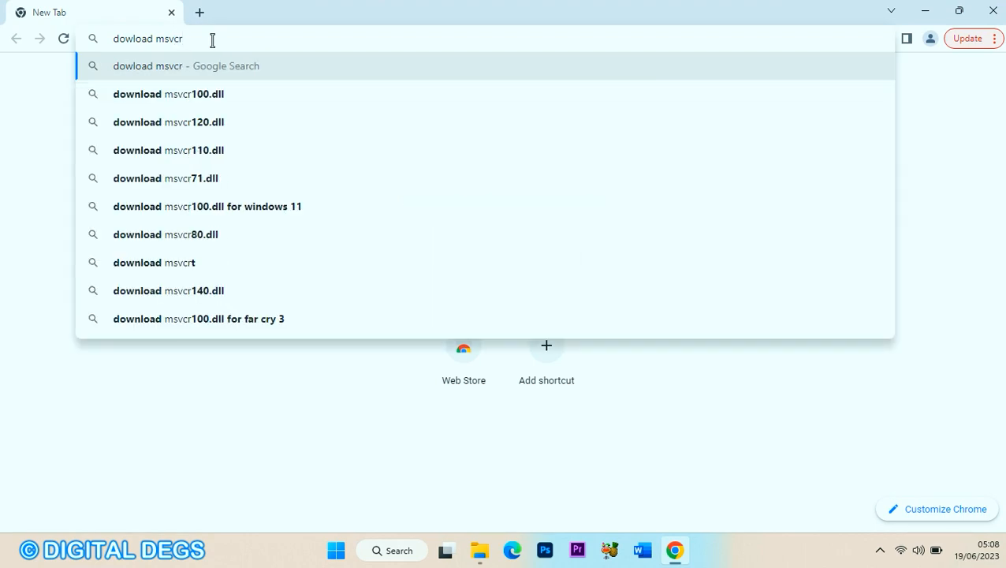
type(".dll")
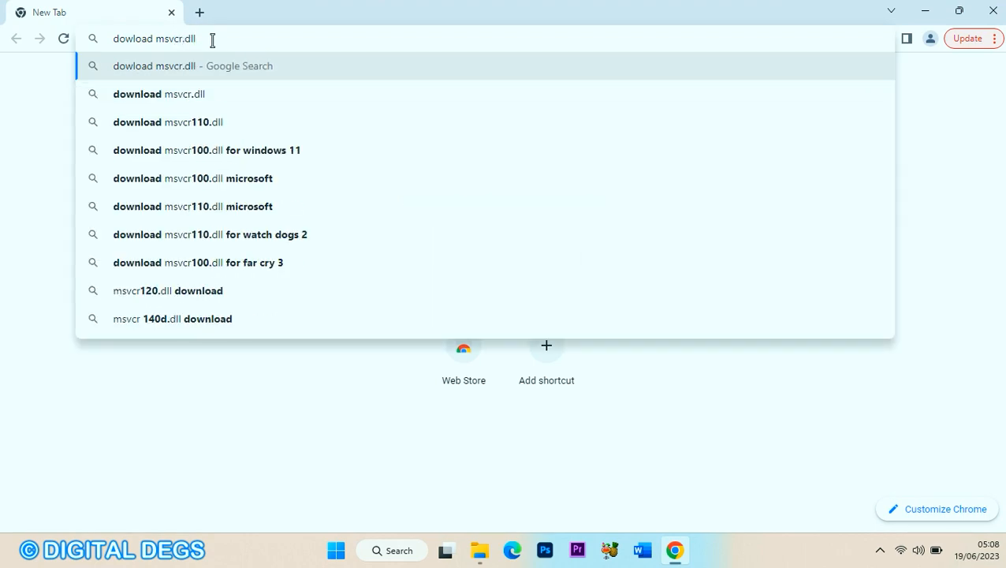
key("Return")
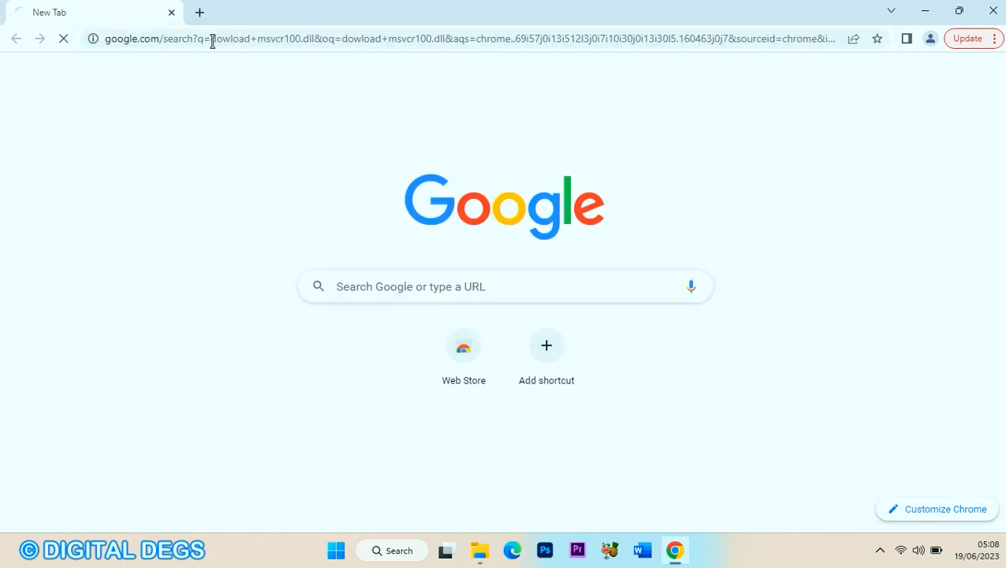
key("Return")
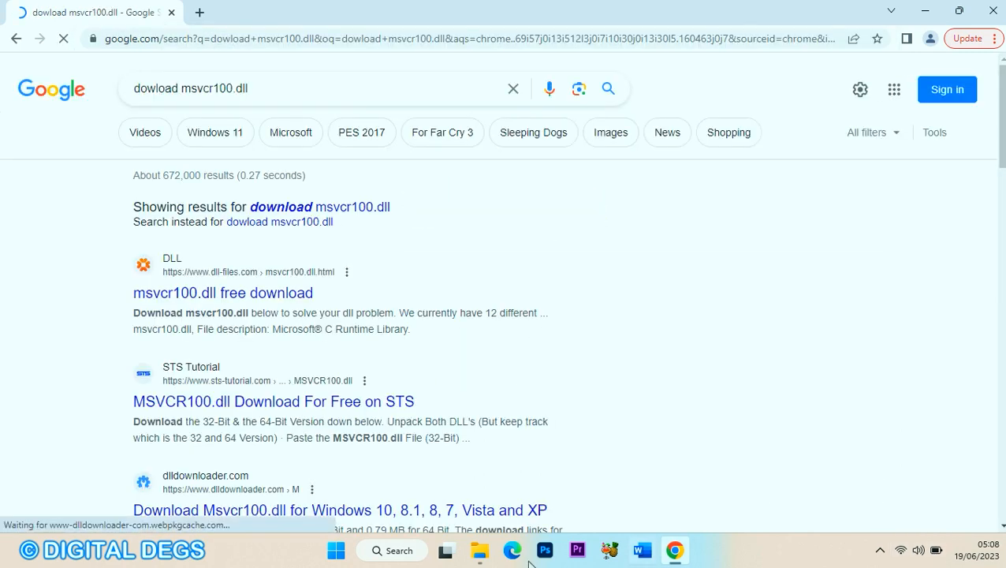
Check the msvcp100 and msvcr100 zip folders in Downloads, then return to the search results.
left_click(480, 549)
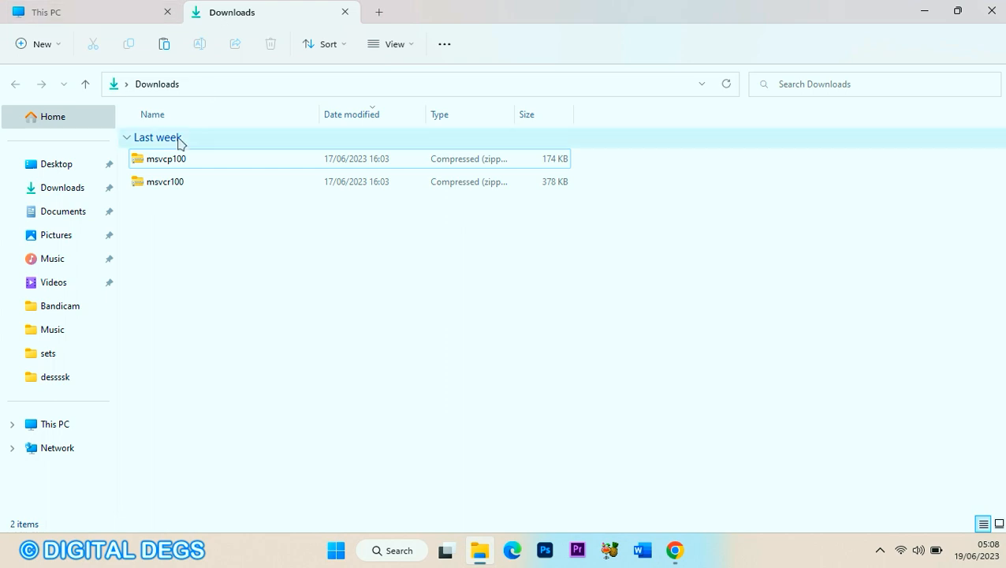
left_click(166, 158)
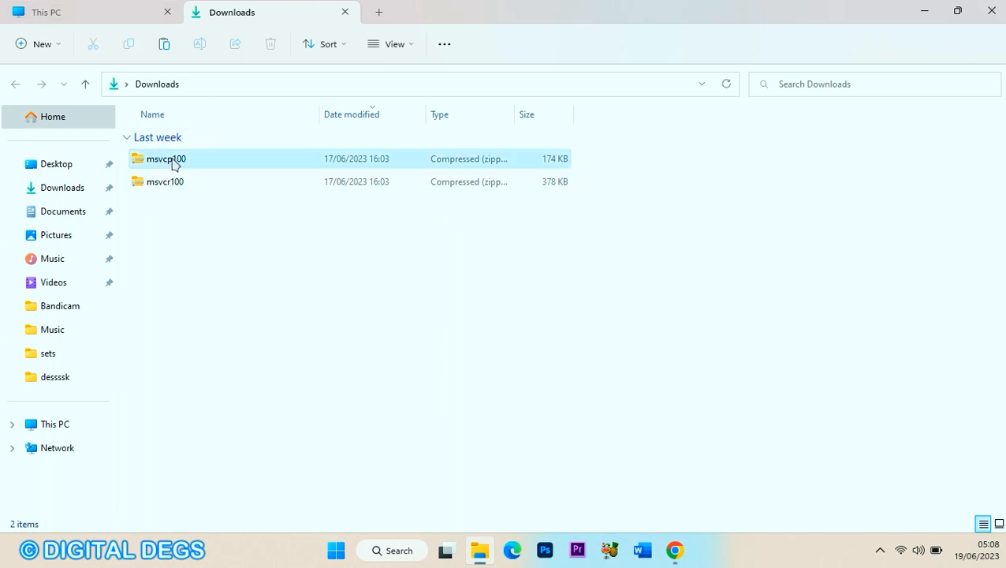
left_click(164, 181)
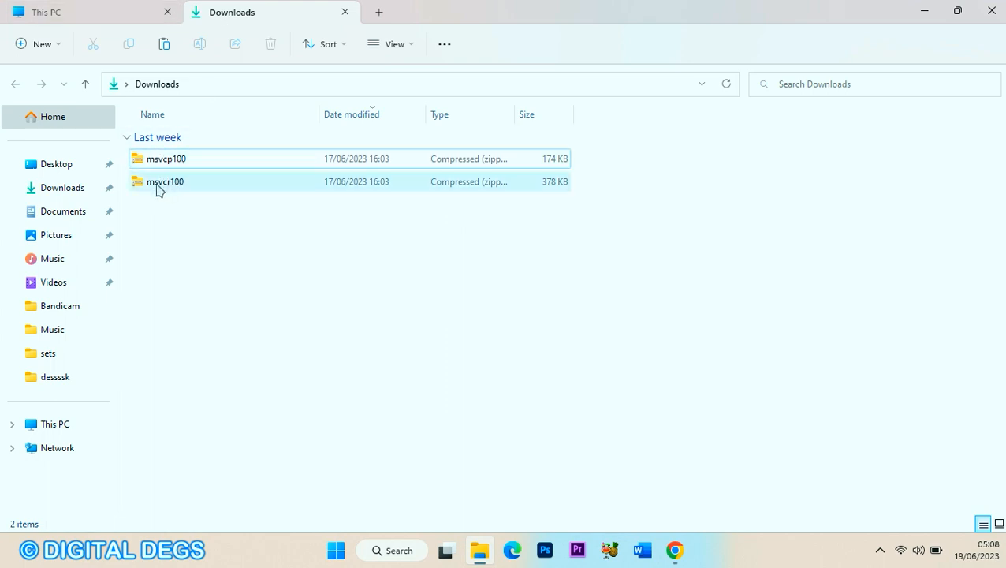
mouse_move(186, 187)
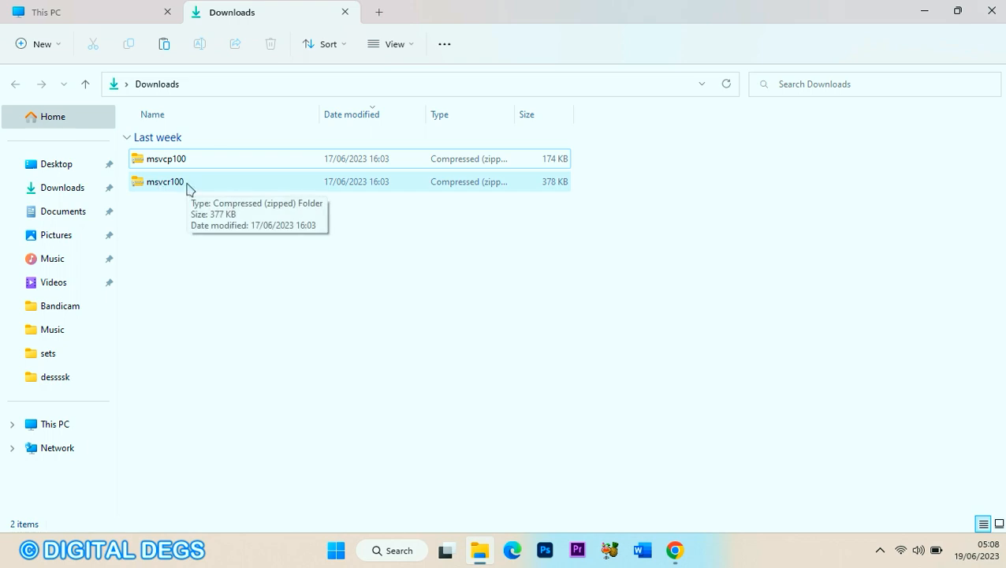
mouse_move(197, 171)
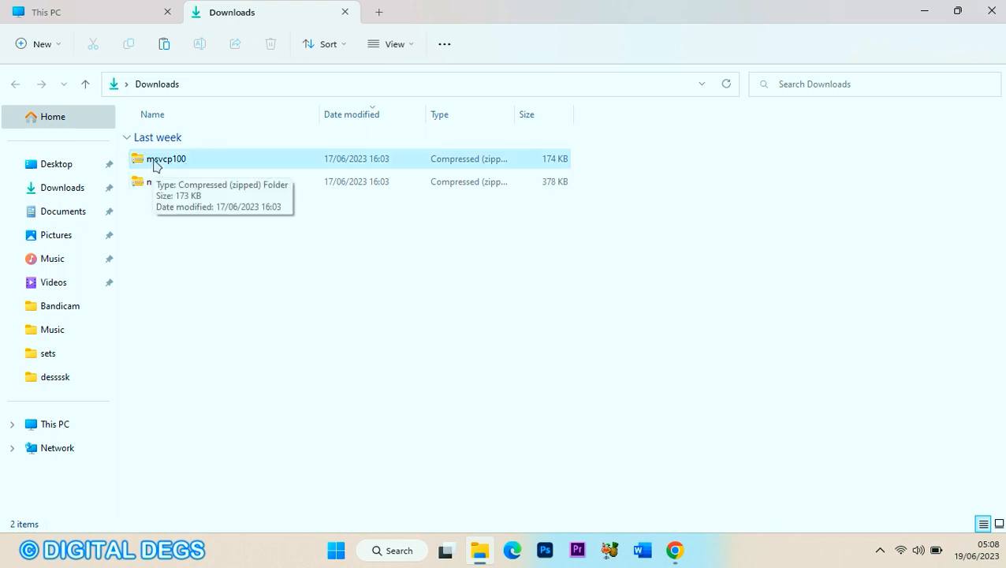
mouse_move(219, 122)
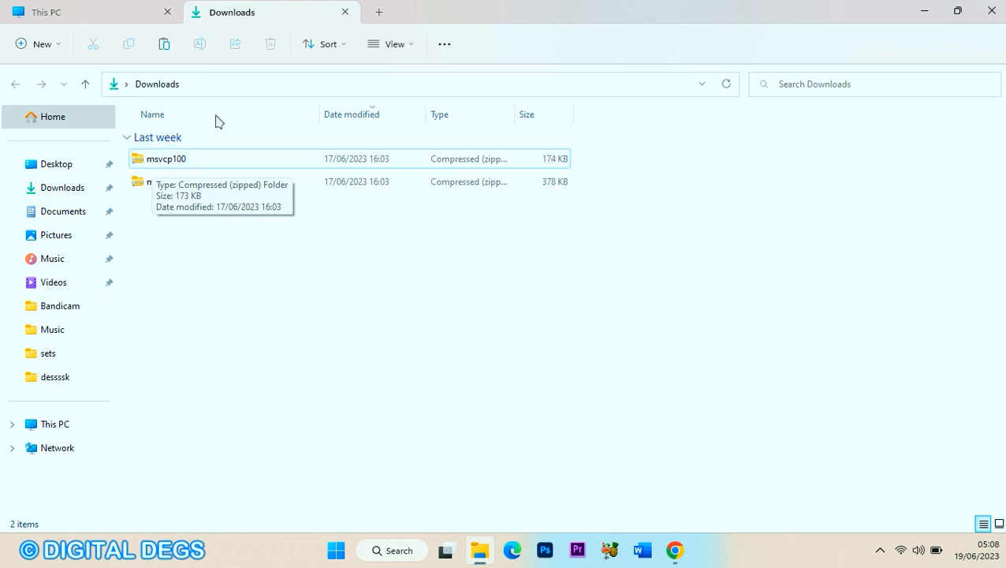
left_click(675, 548)
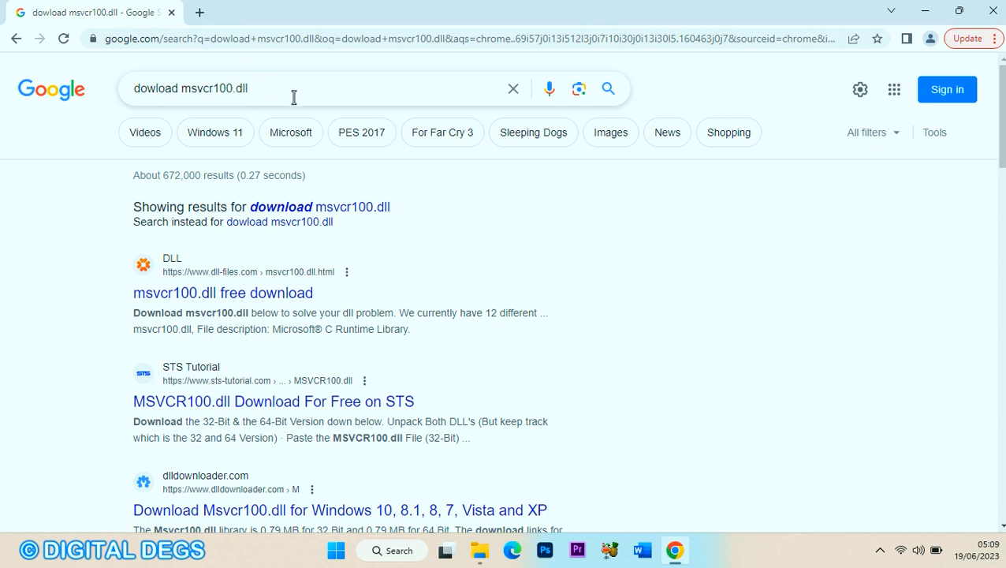
mouse_move(232, 292)
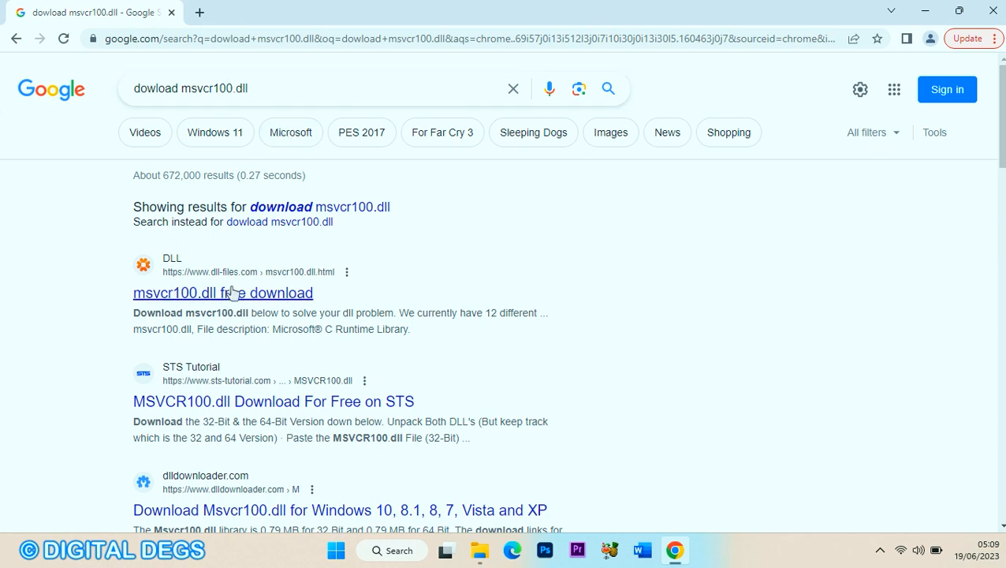
mouse_move(224, 284)
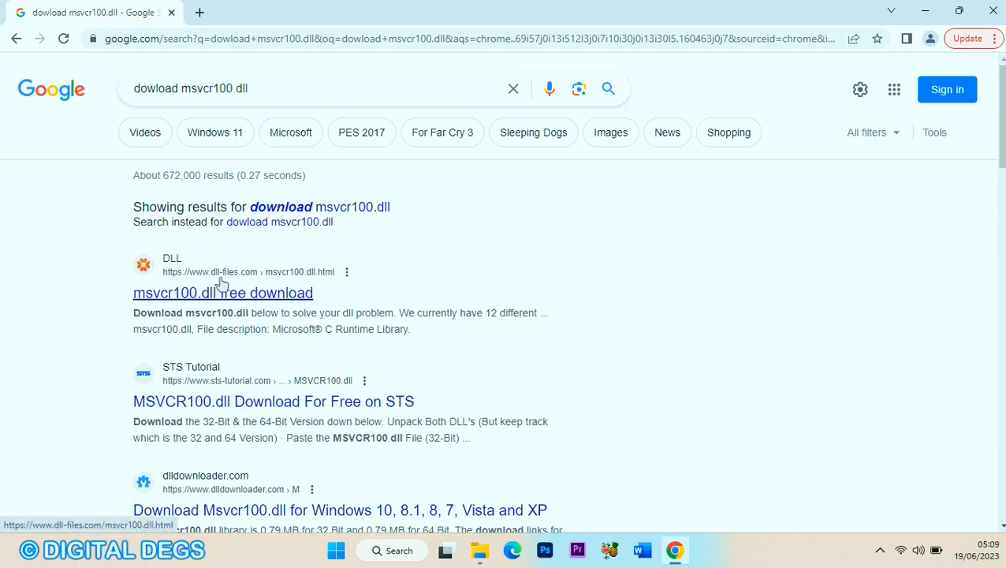
mouse_move(268, 281)
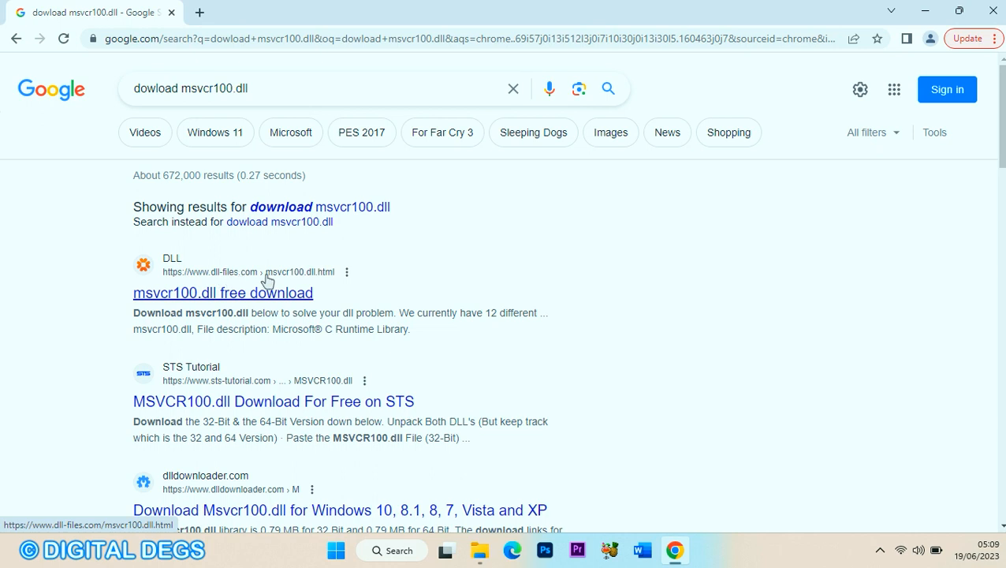
Open the dll-files.com 'msvcr100.dll free download' search result.
left_click(224, 292)
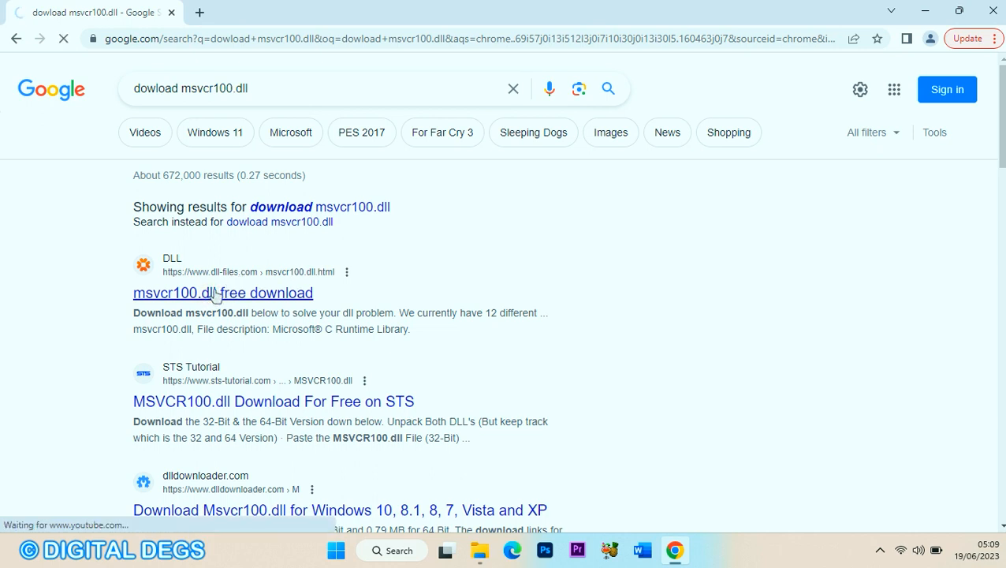
left_click(223, 291)
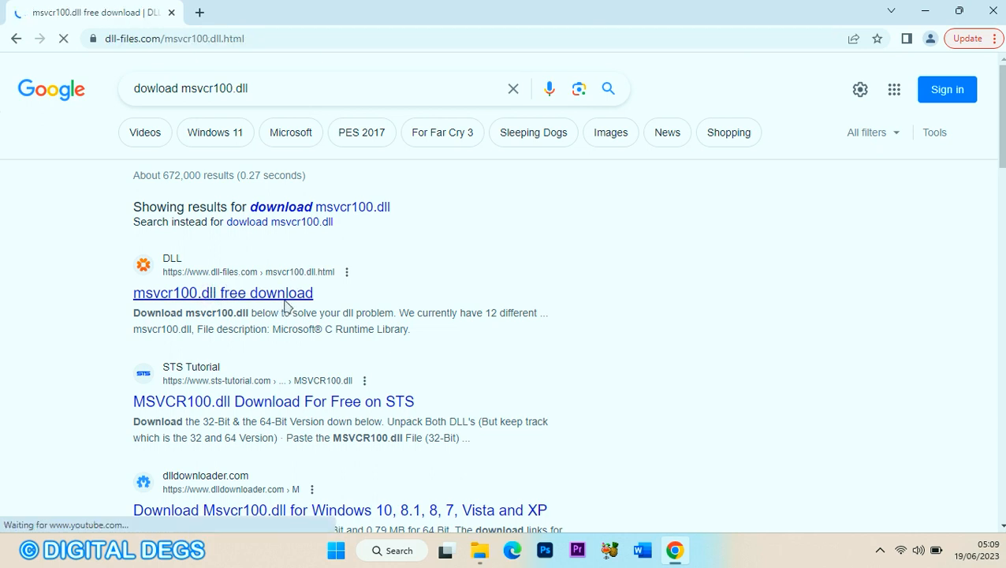
mouse_move(810, 294)
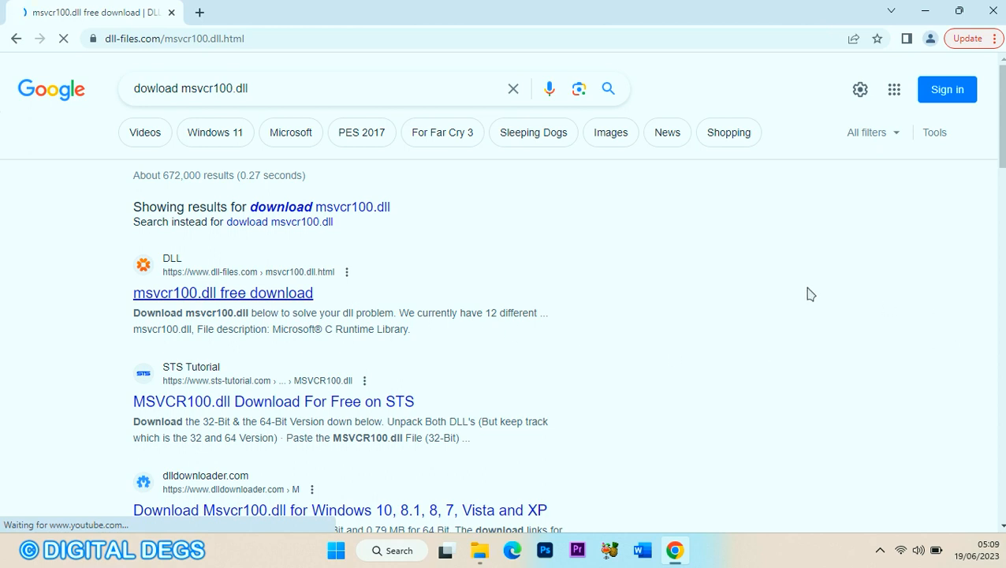
Review the msvcr100.dll versions table, highlighting the 32 and 64 architecture entries.
left_click(222, 291)
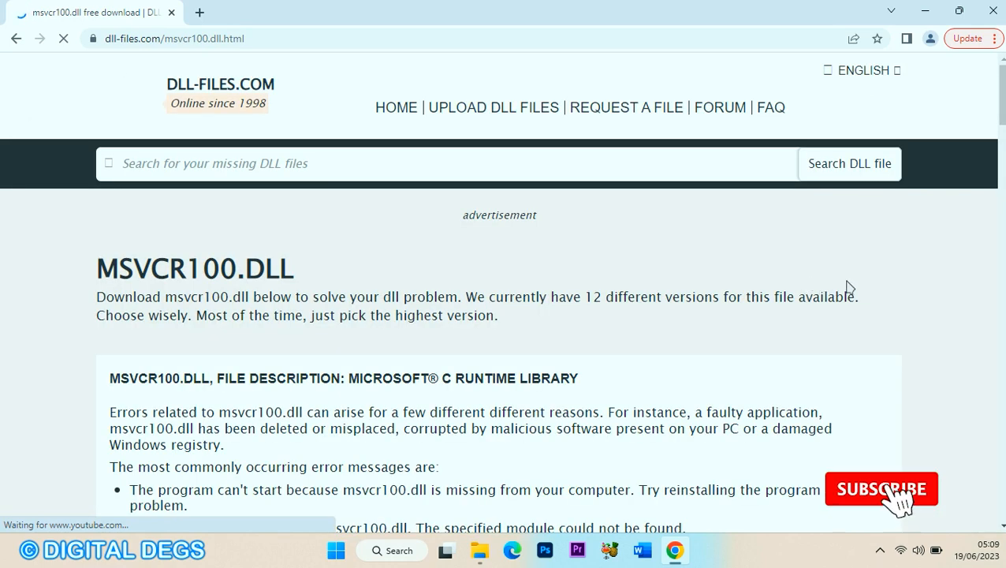
scroll("down", 3)
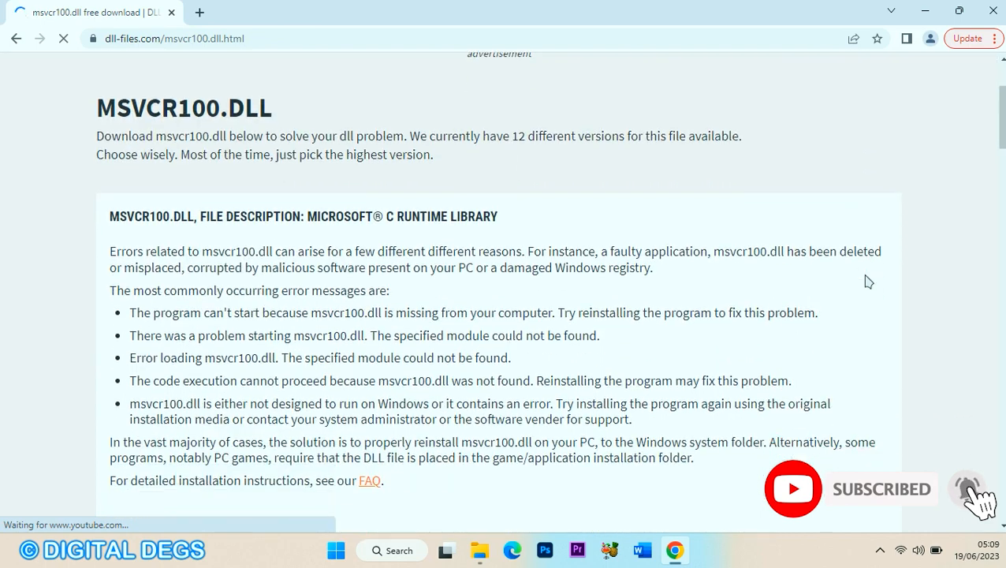
scroll("down", 3)
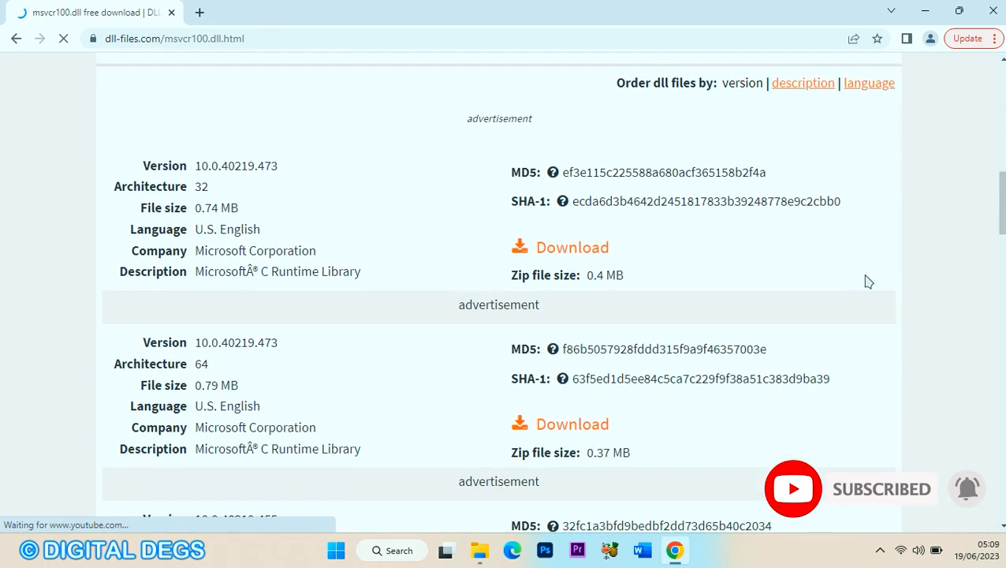
mouse_move(631, 337)
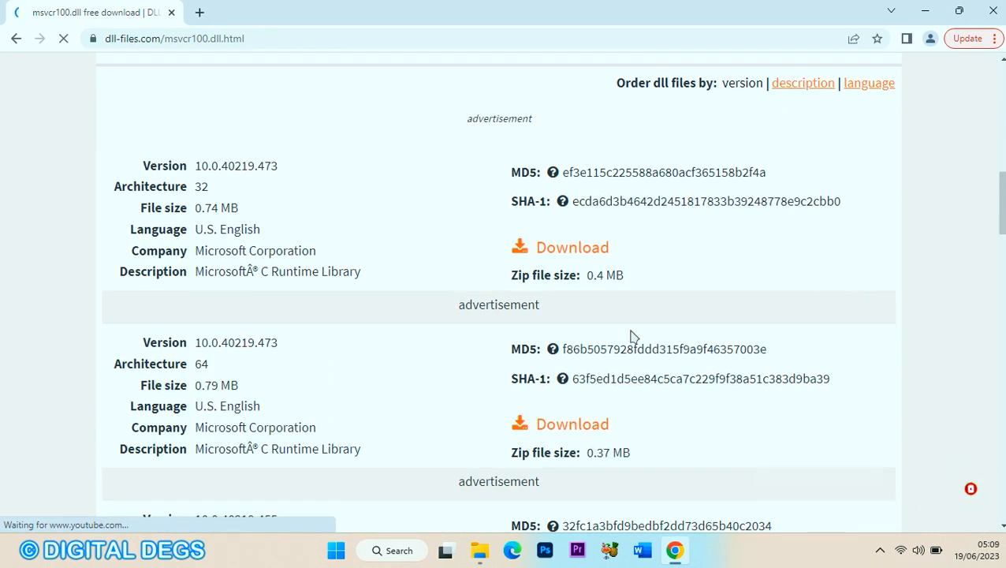
mouse_move(205, 182)
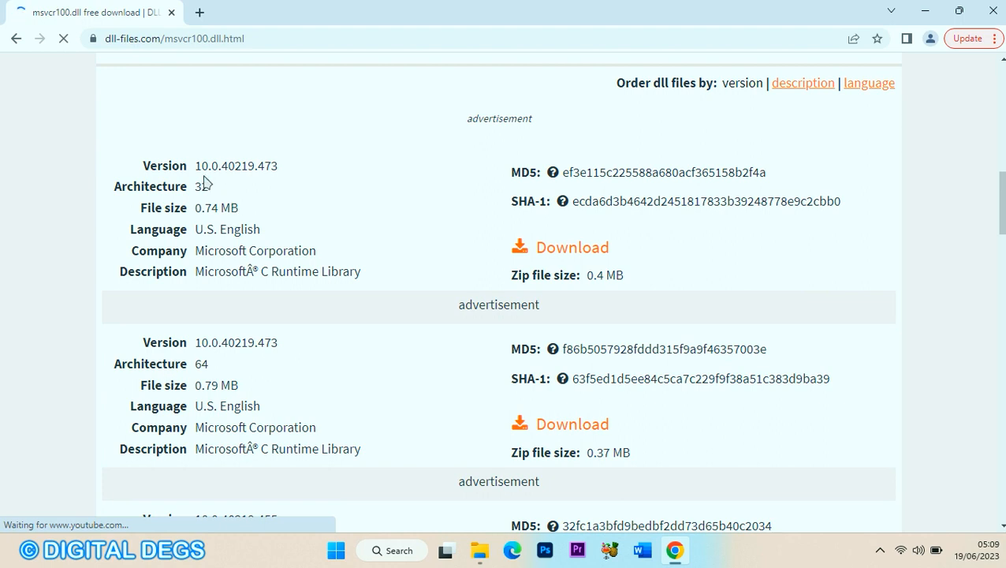
double_click(202, 187)
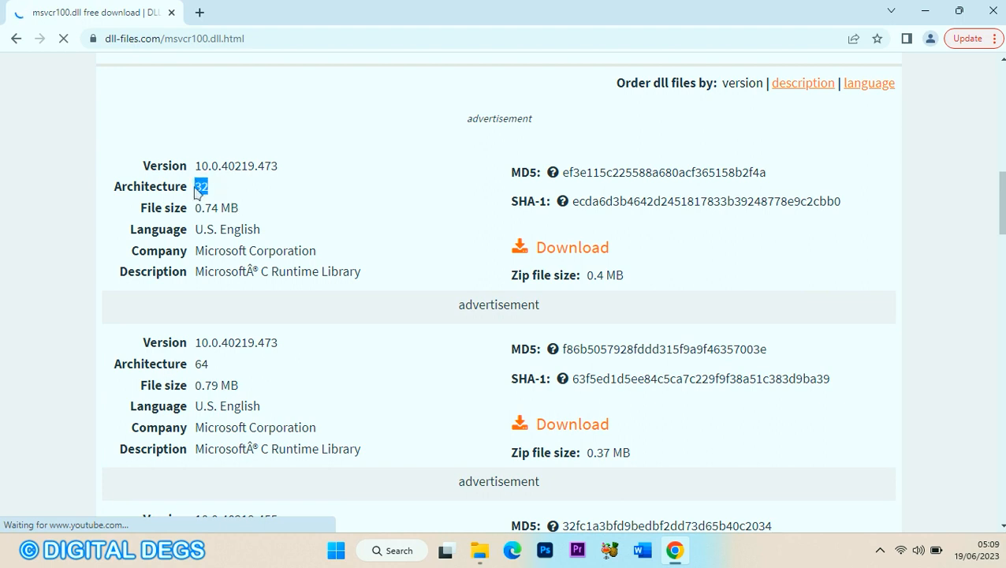
mouse_move(219, 366)
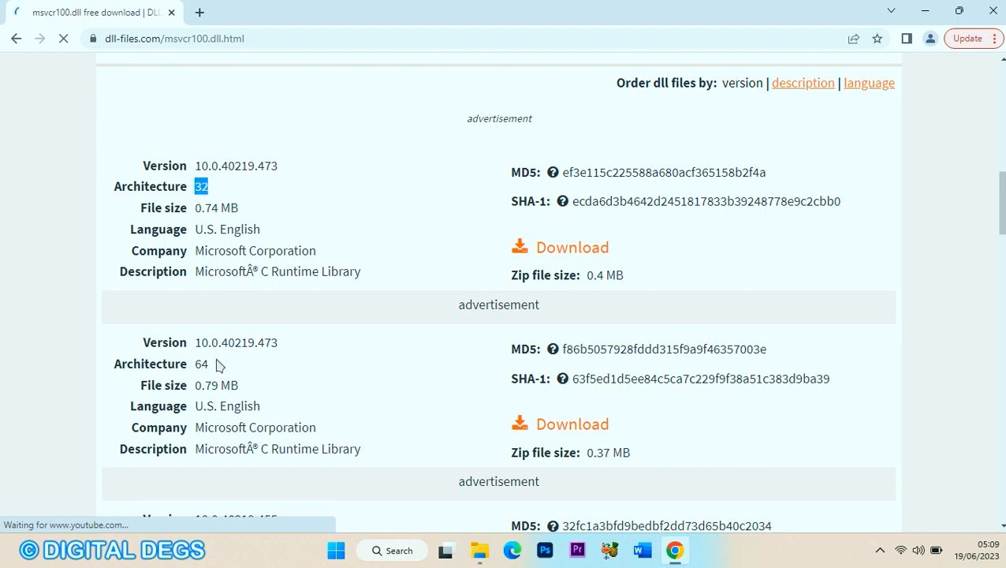
double_click(201, 363)
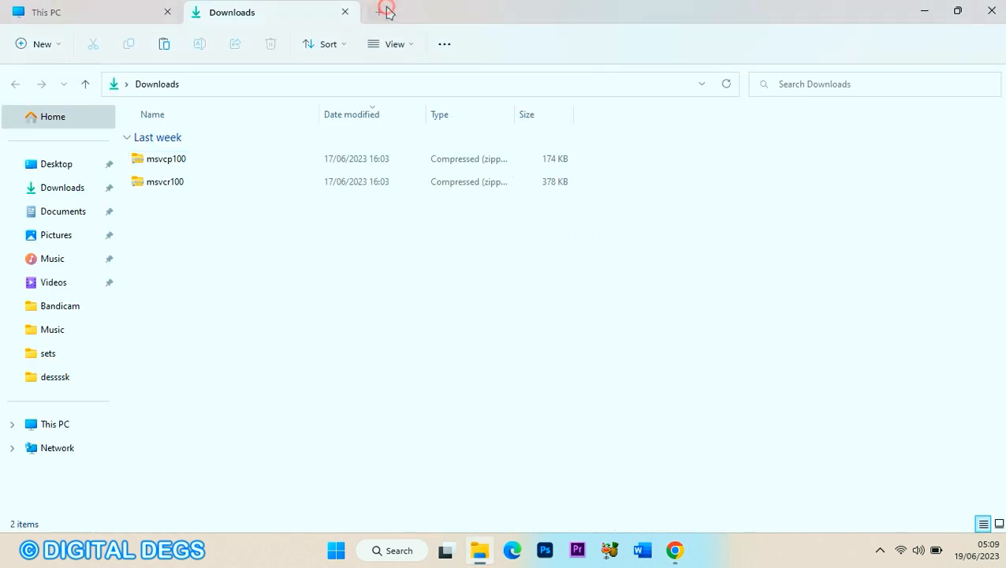
Open This PC's system properties and confirm the 64-bit operating system type.
left_click(384, 13)
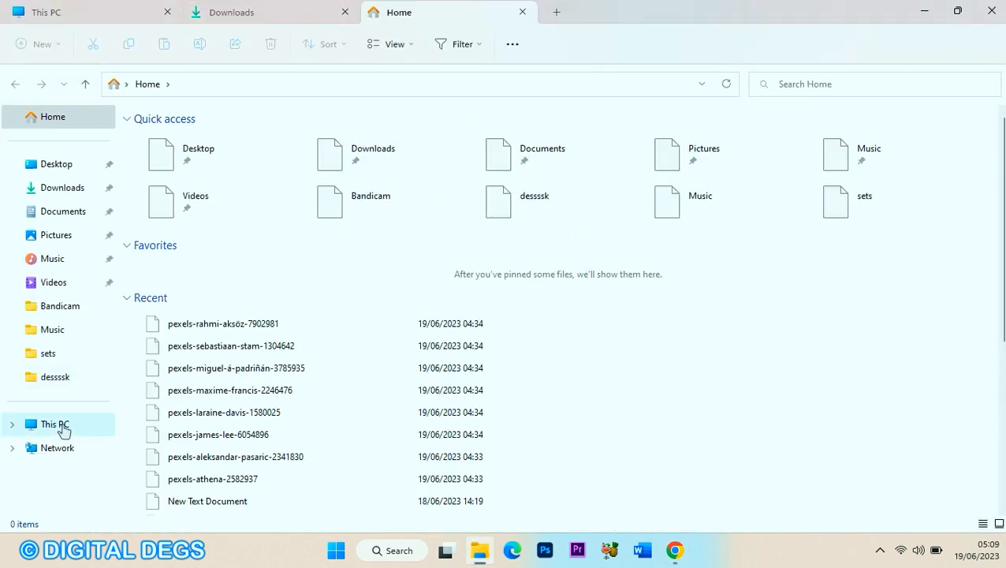
left_click(55, 422)
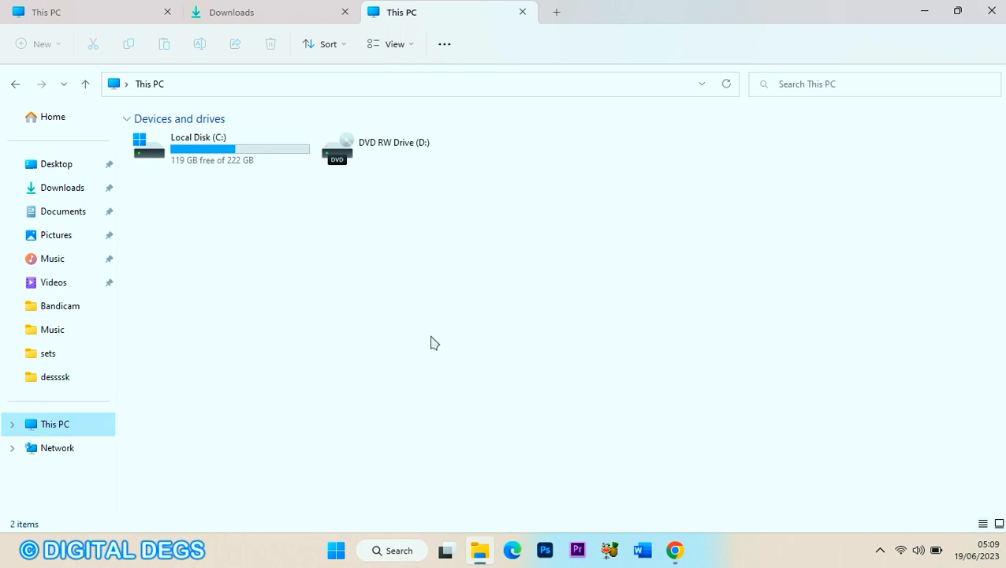
right_click(434, 342)
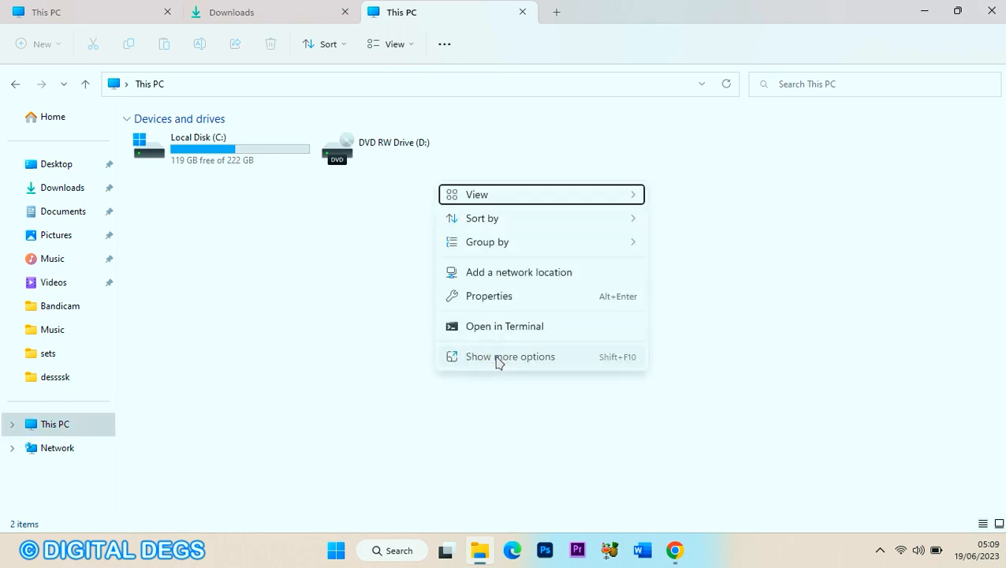
left_click(511, 356)
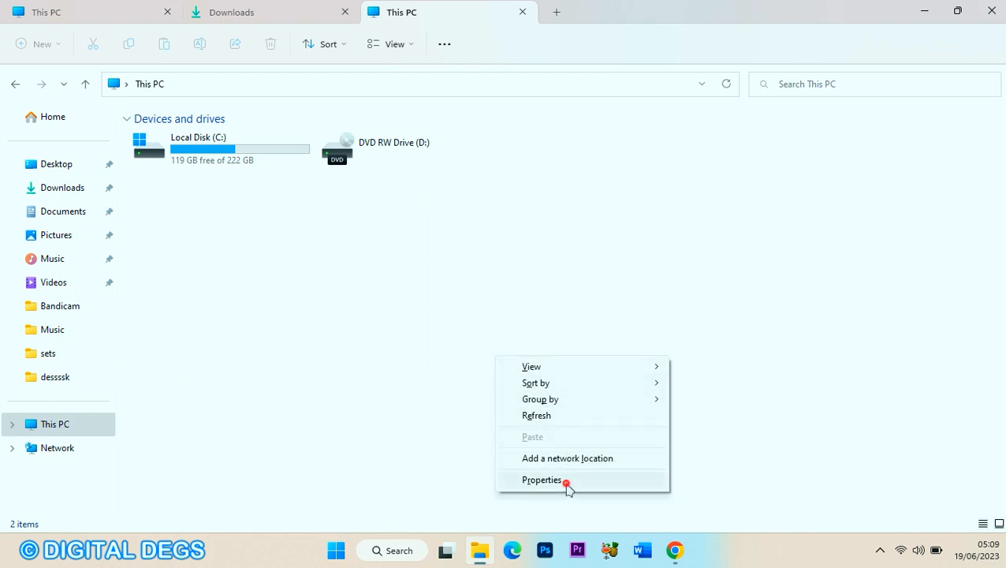
left_click(541, 479)
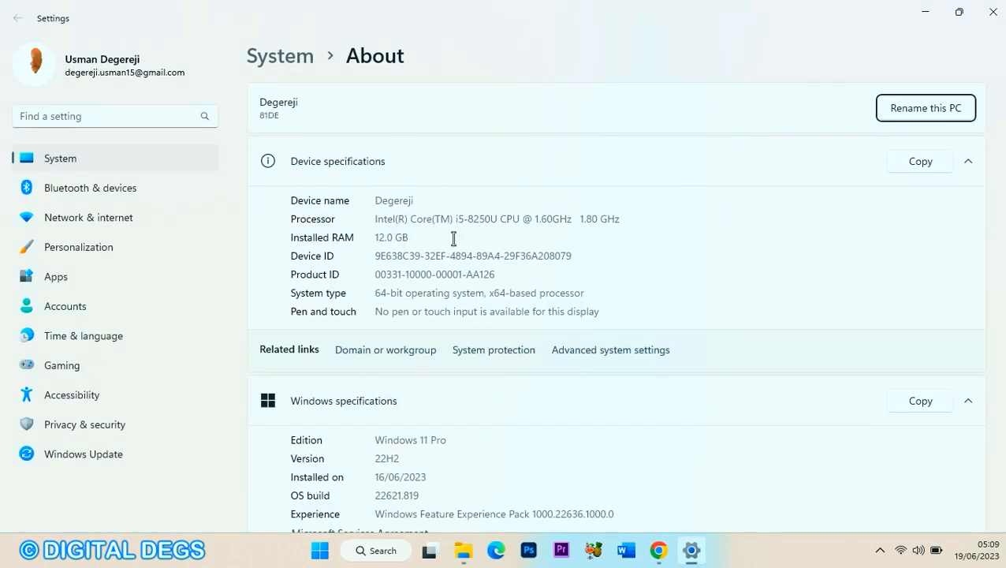
mouse_move(597, 273)
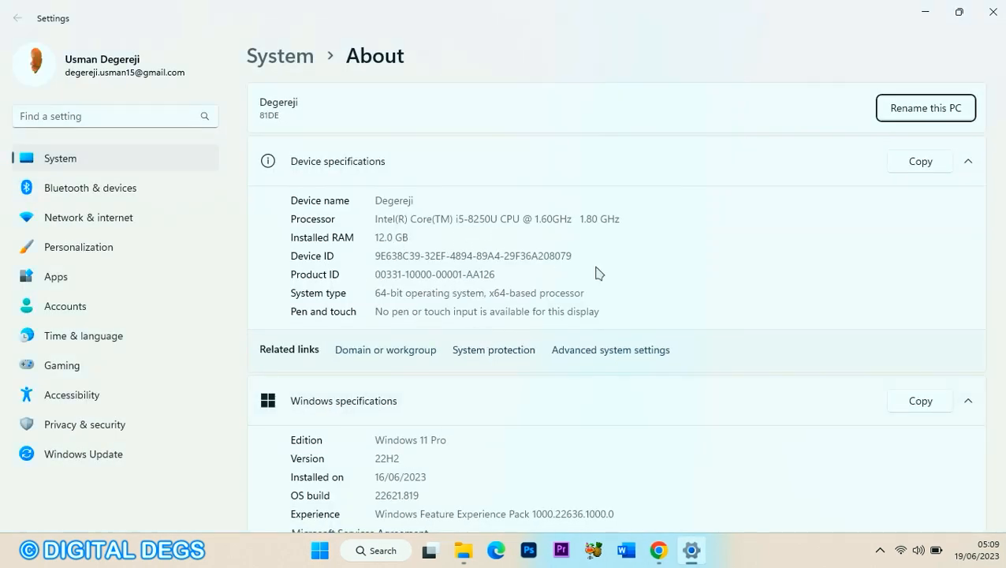
double_click(480, 291)
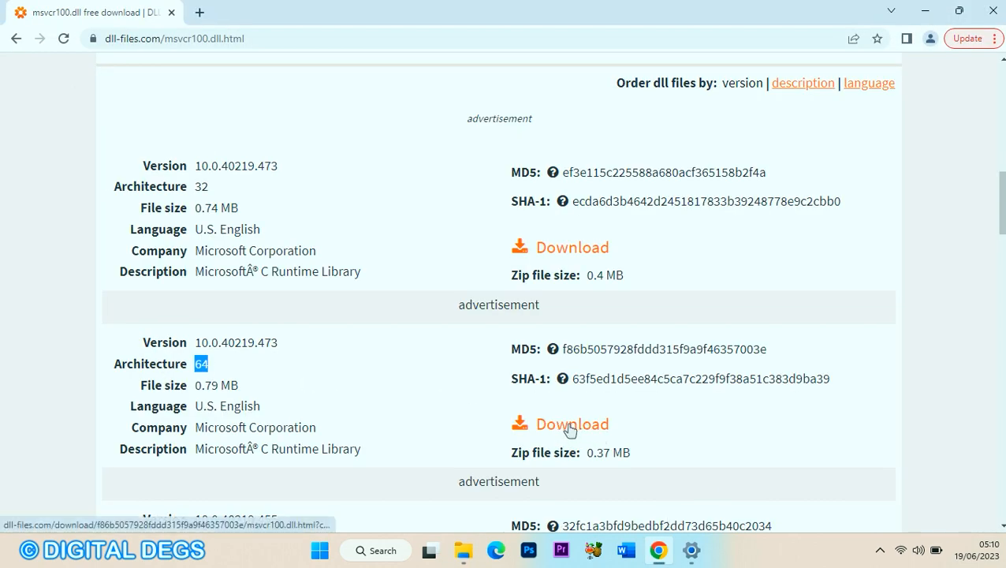
Start the download of the 64-bit msvcr100.dll version.
left_click(571, 423)
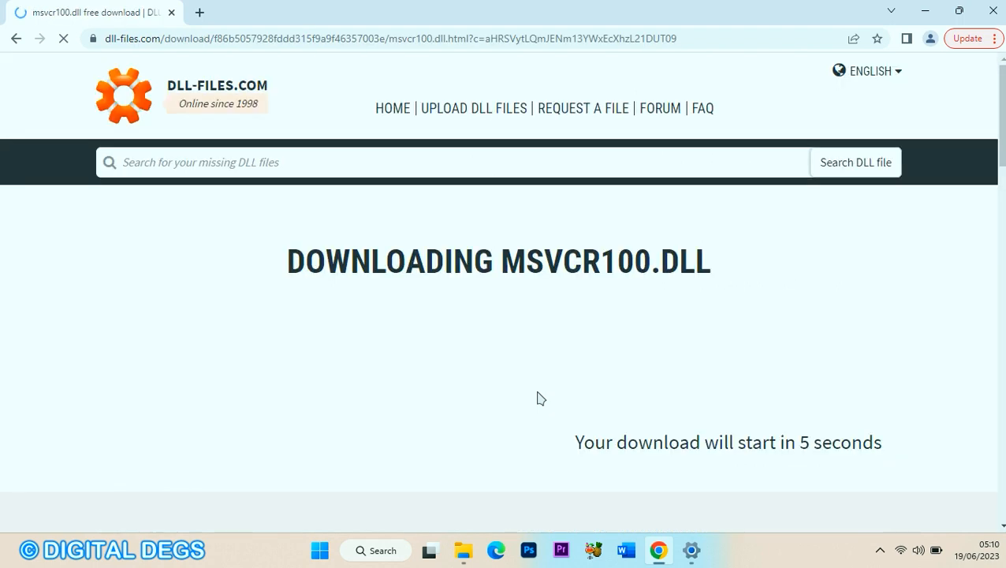
mouse_move(435, 238)
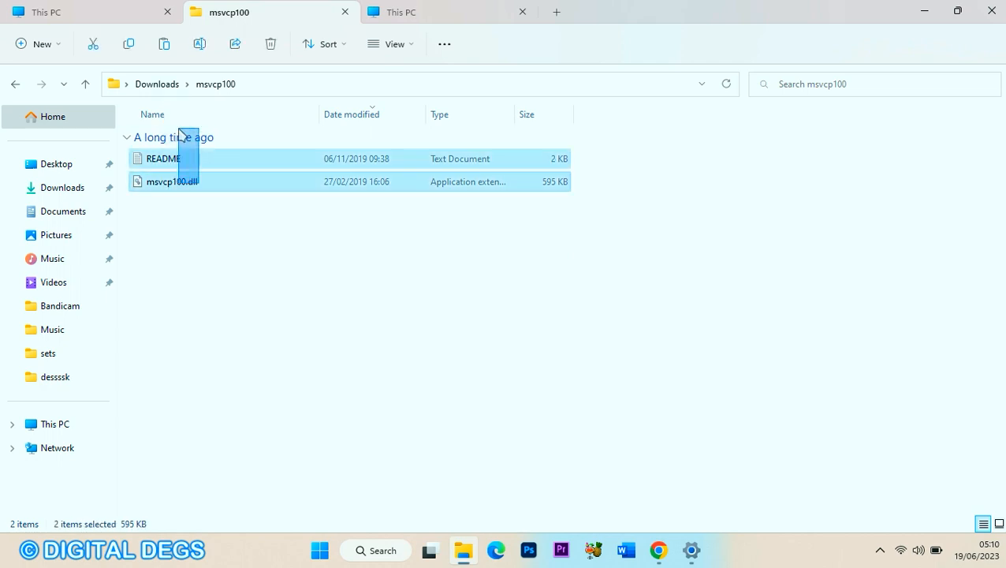
Copy the selected msvcp100.dll and msvcr100.dll files from Downloads and go to This PC.
right_click(172, 181)
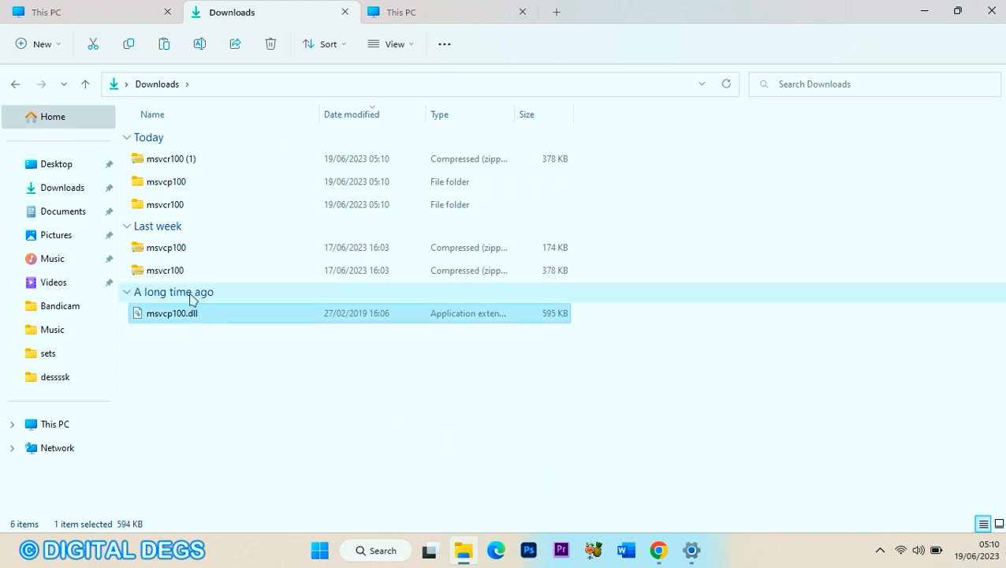
mouse_move(205, 208)
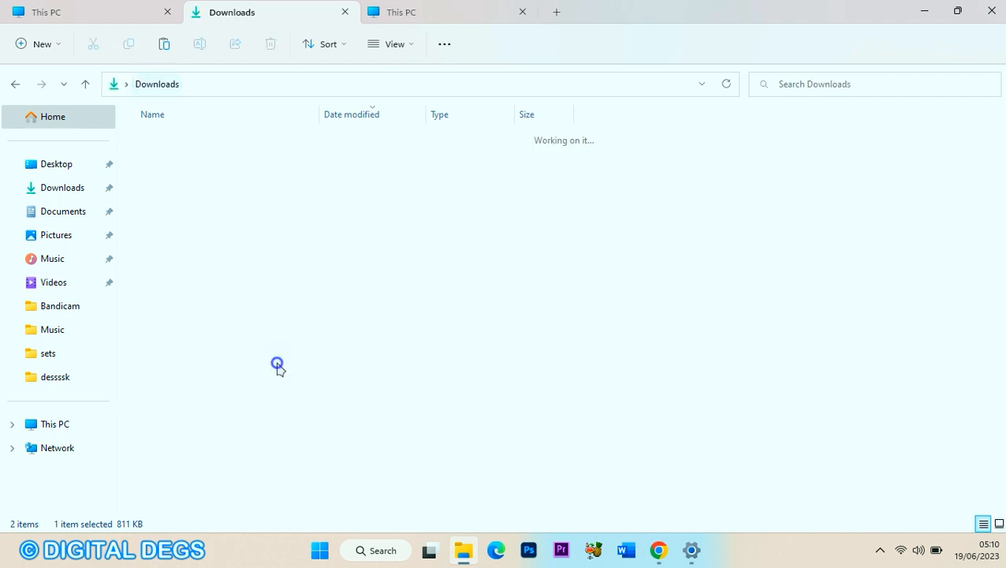
right_click(278, 365)
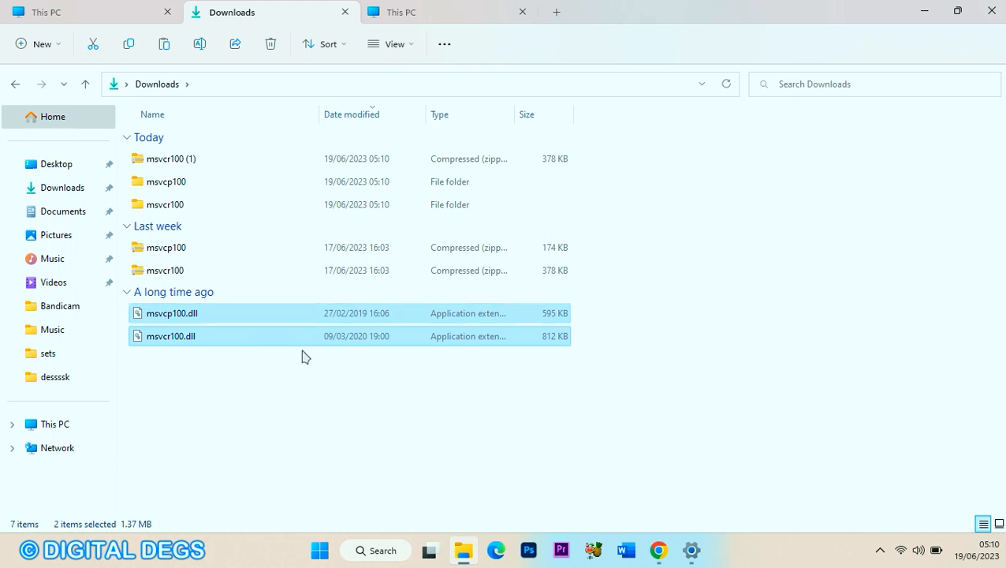
mouse_move(319, 330)
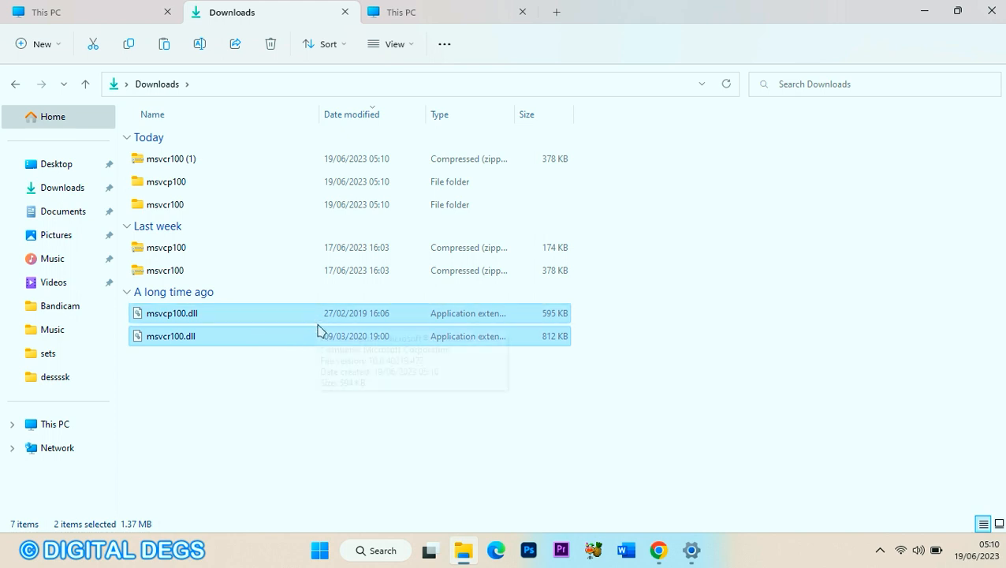
mouse_move(221, 339)
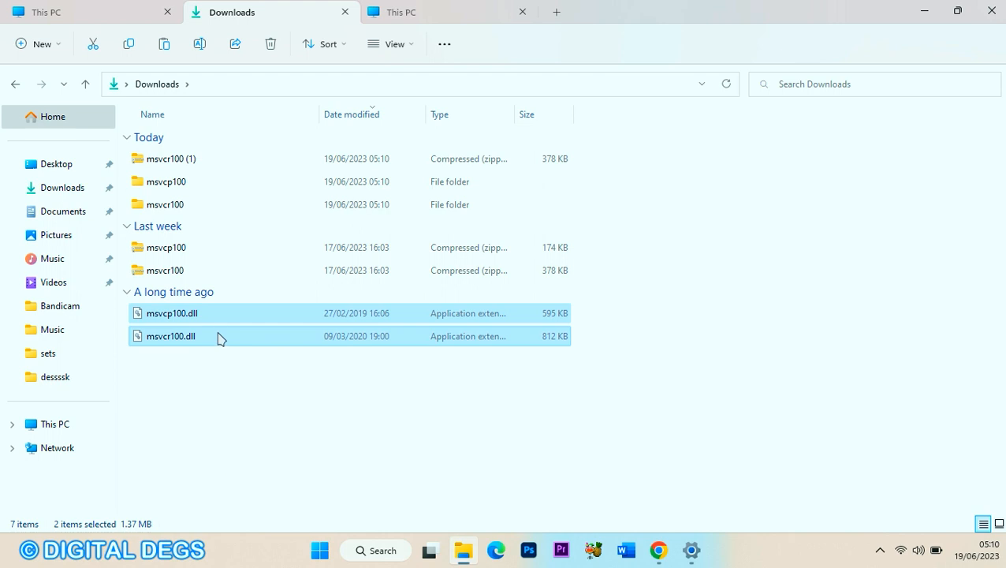
mouse_move(230, 318)
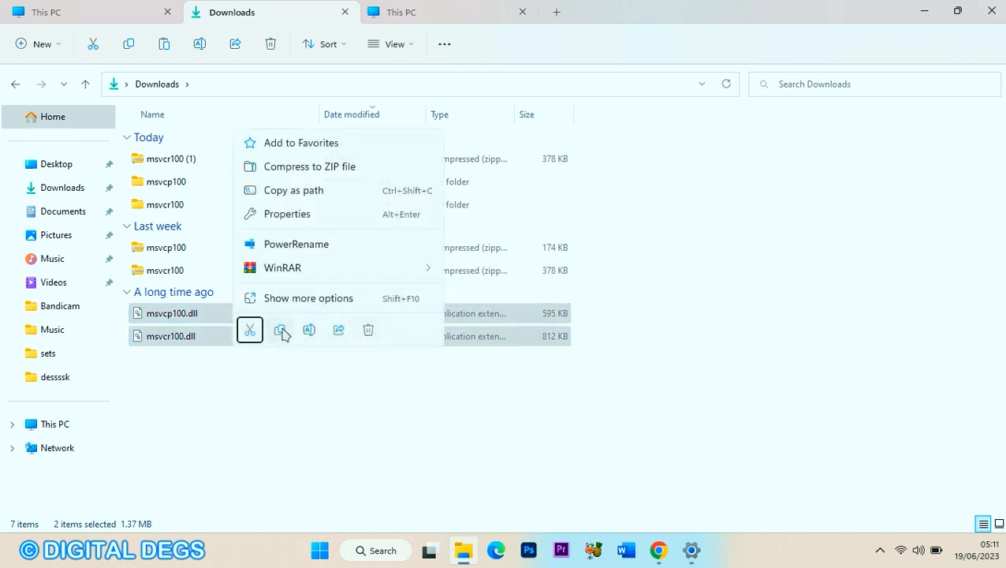
left_click(208, 450)
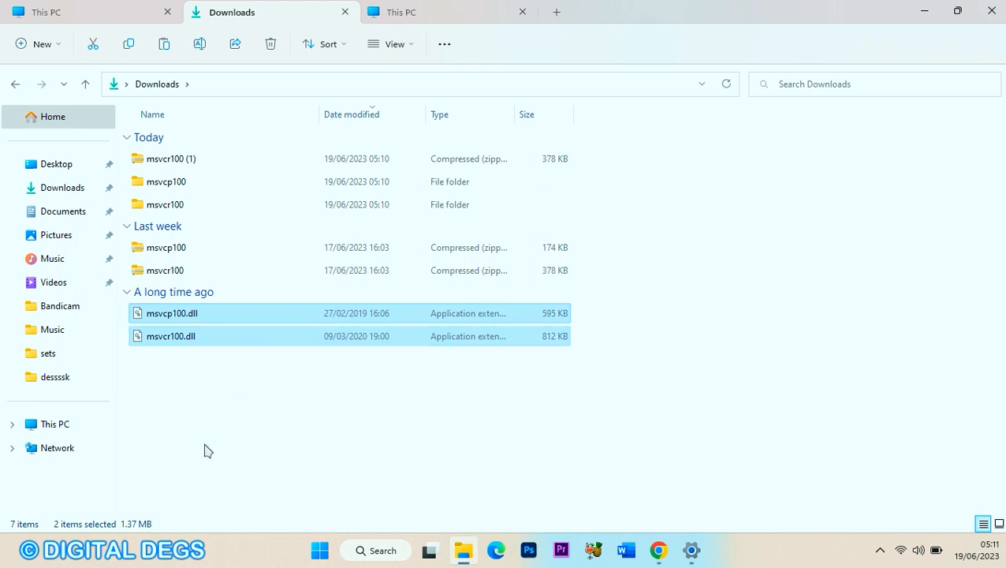
left_click(48, 13)
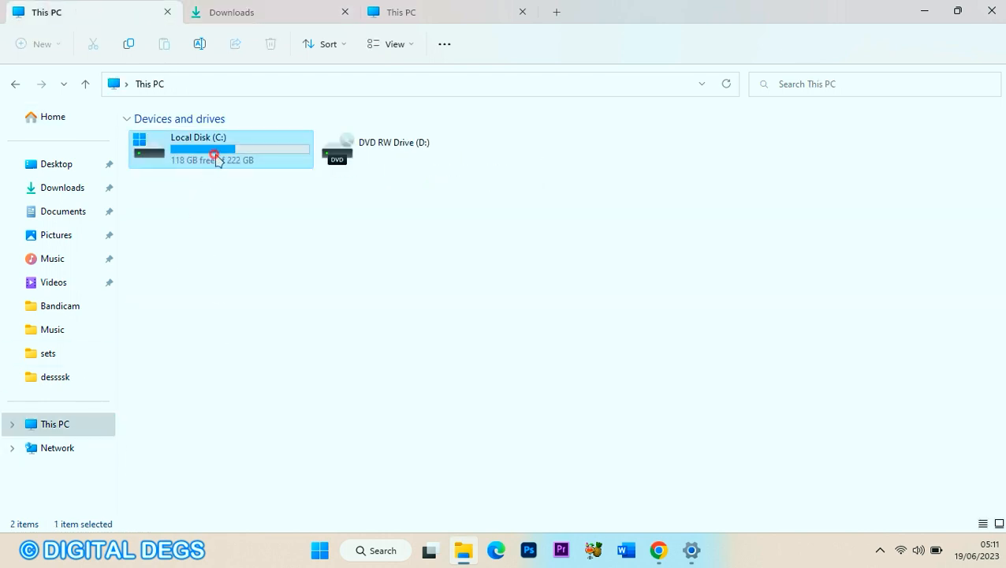
Browse Local Disk (C:) > Program Files into the Adobe Premiere Pro CC 2019 folder.
double_click(218, 148)
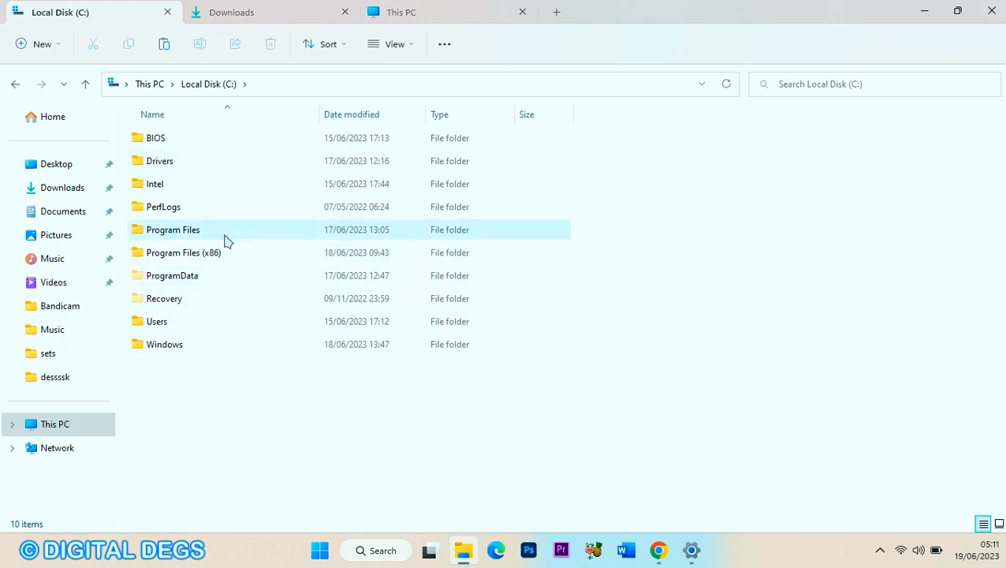
mouse_move(224, 240)
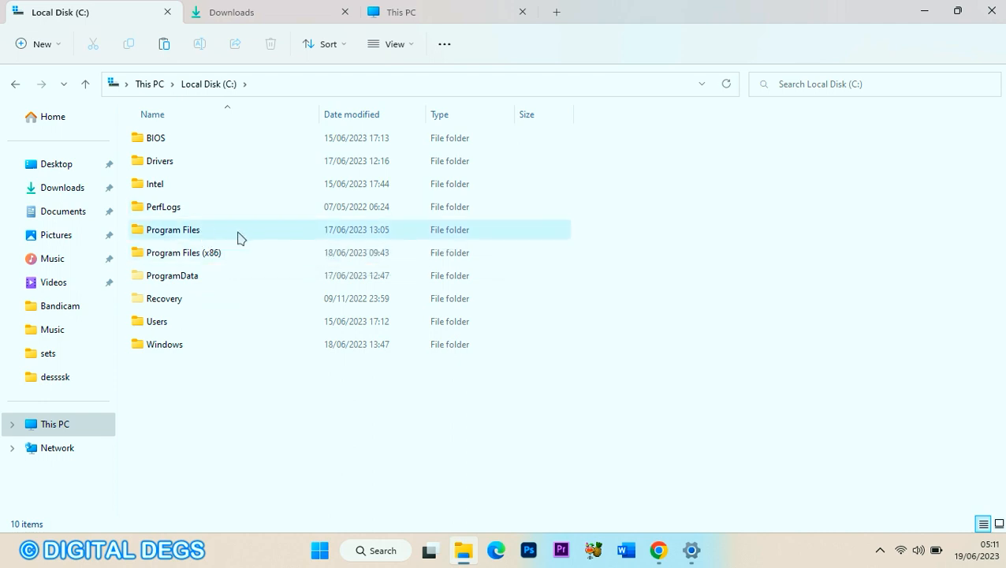
mouse_move(224, 253)
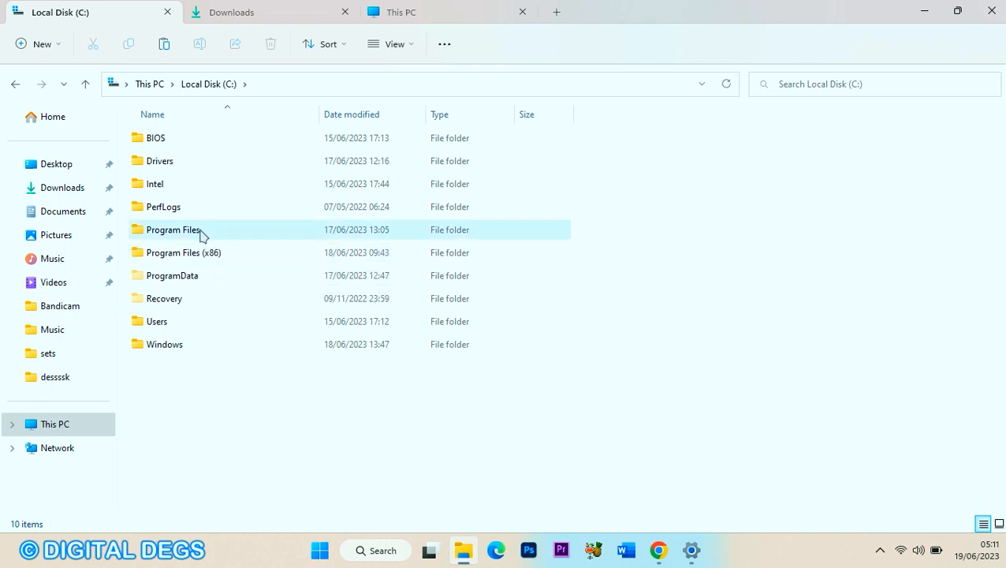
double_click(172, 231)
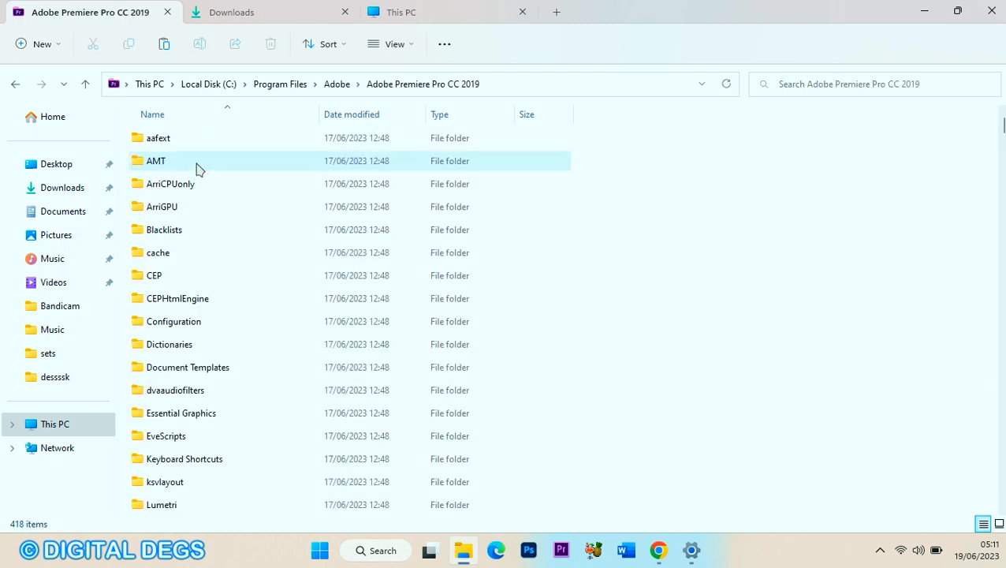
scroll("down", 3)
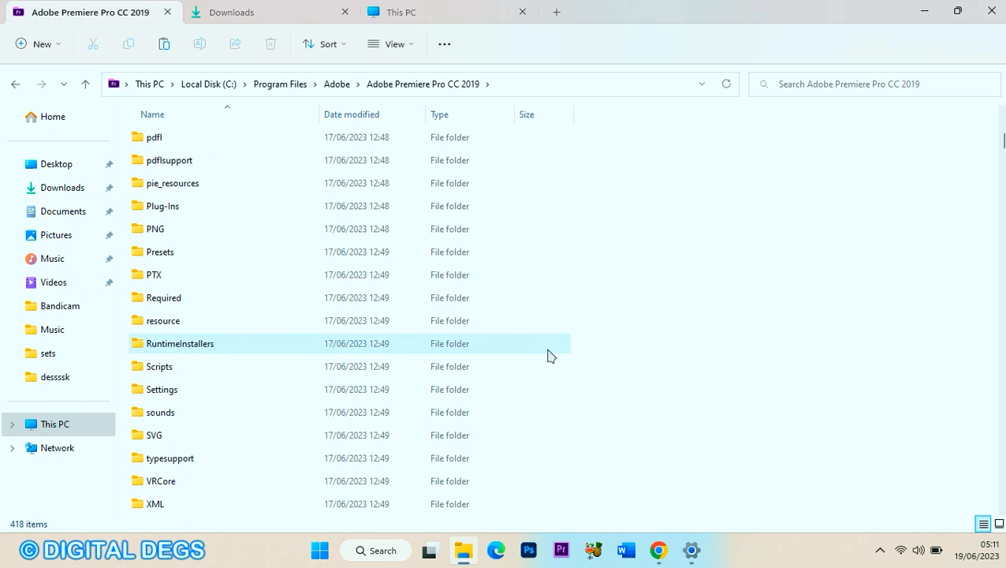
scroll("up", 3)
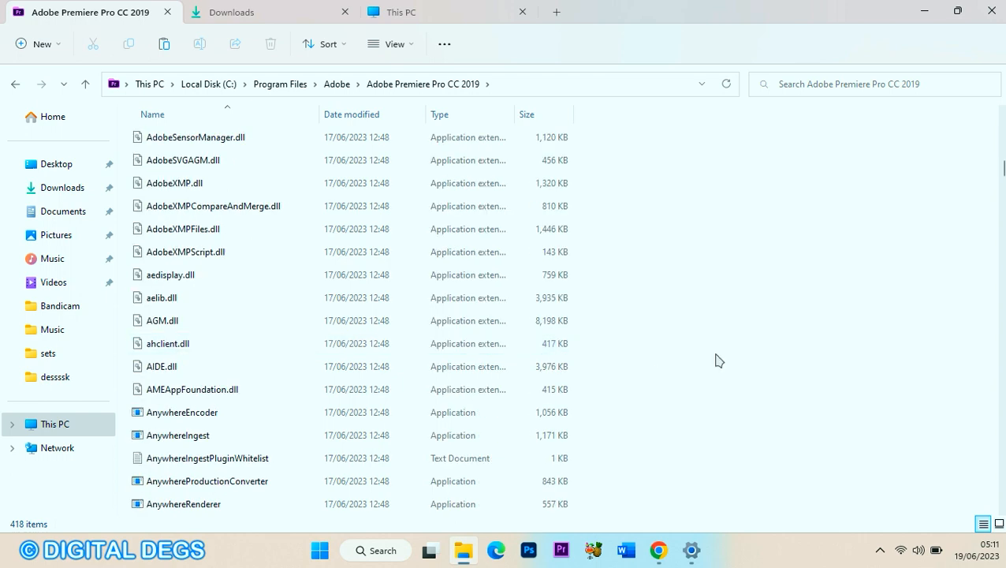
Paste the two dll files into the Premiere Pro CC 2019 folder with administrator permission, then close Explorer.
right_click(719, 359)
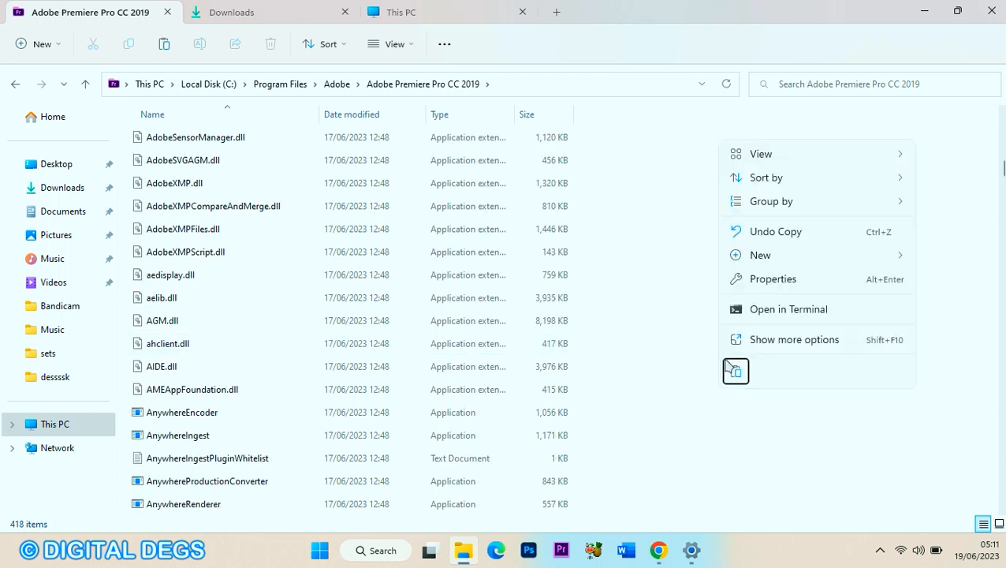
left_click(740, 379)
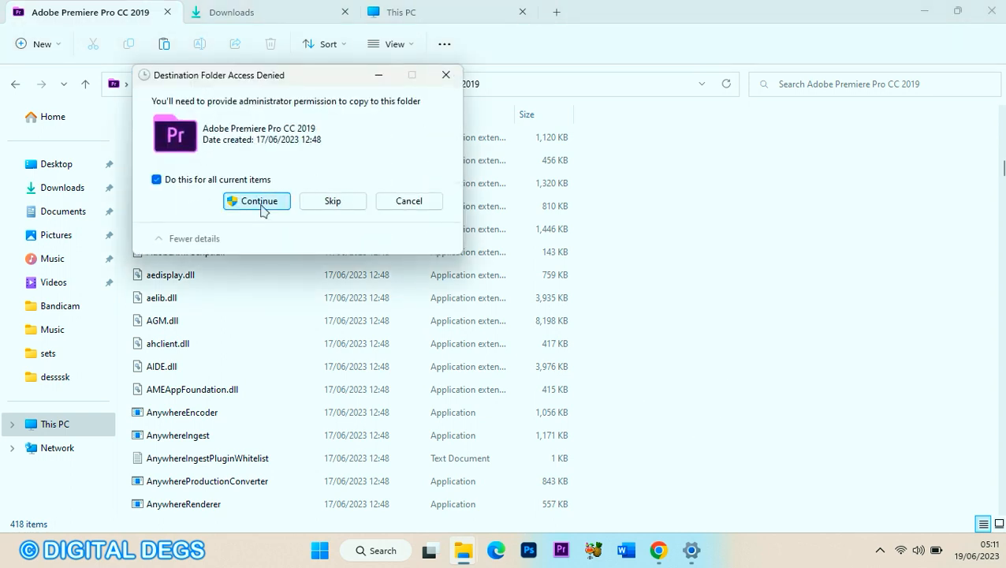
left_click(256, 200)
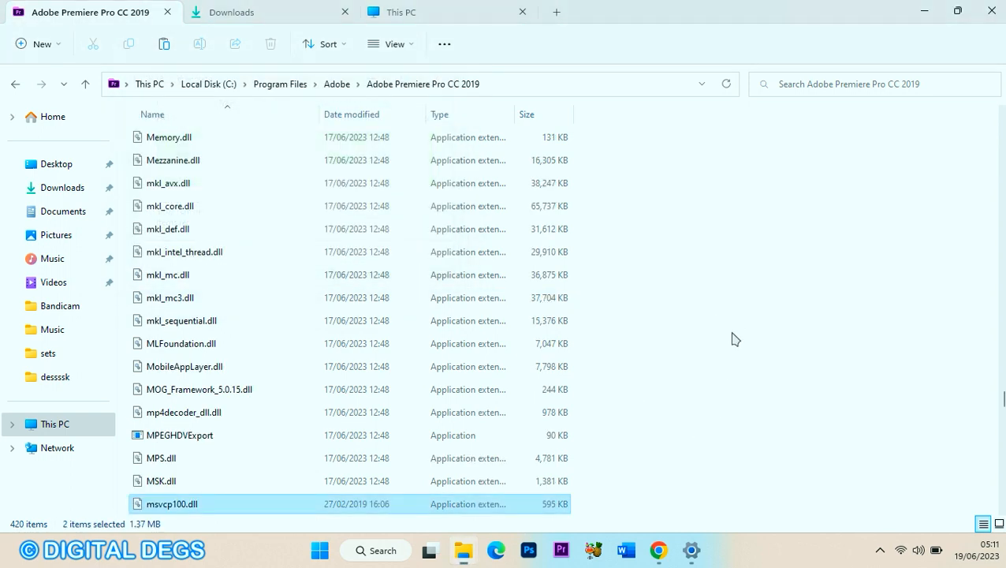
scroll("down", 3)
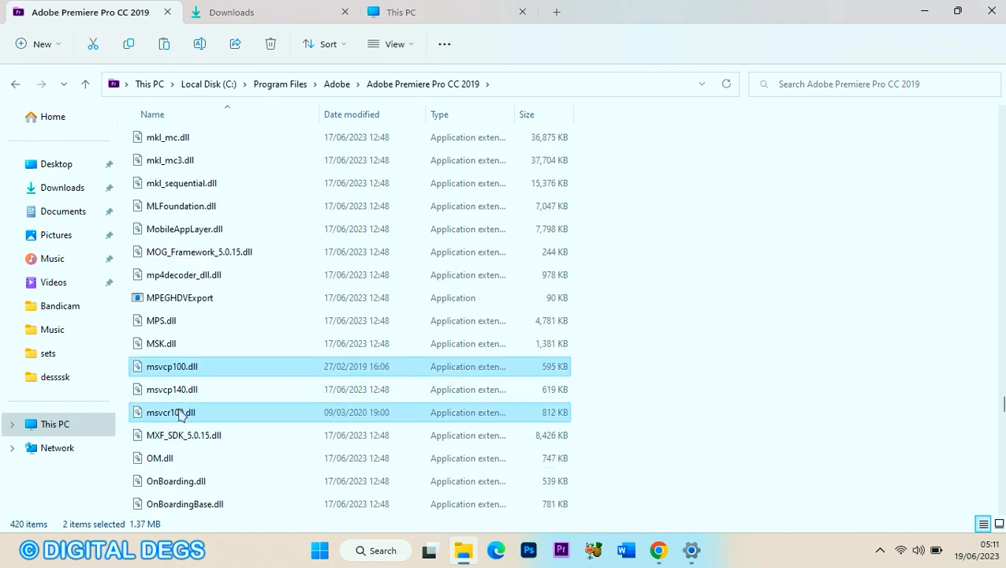
left_click(855, 141)
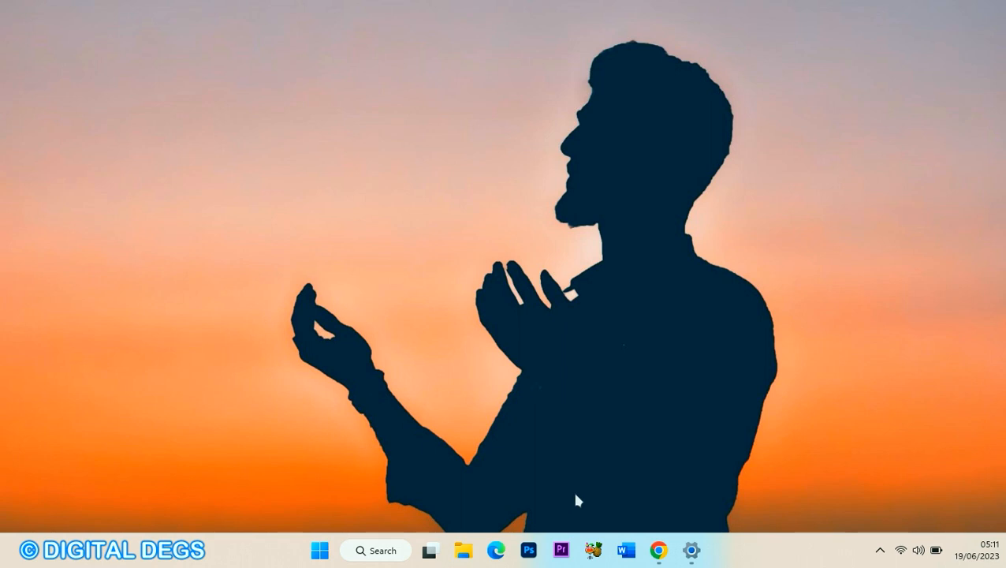
mouse_move(562, 549)
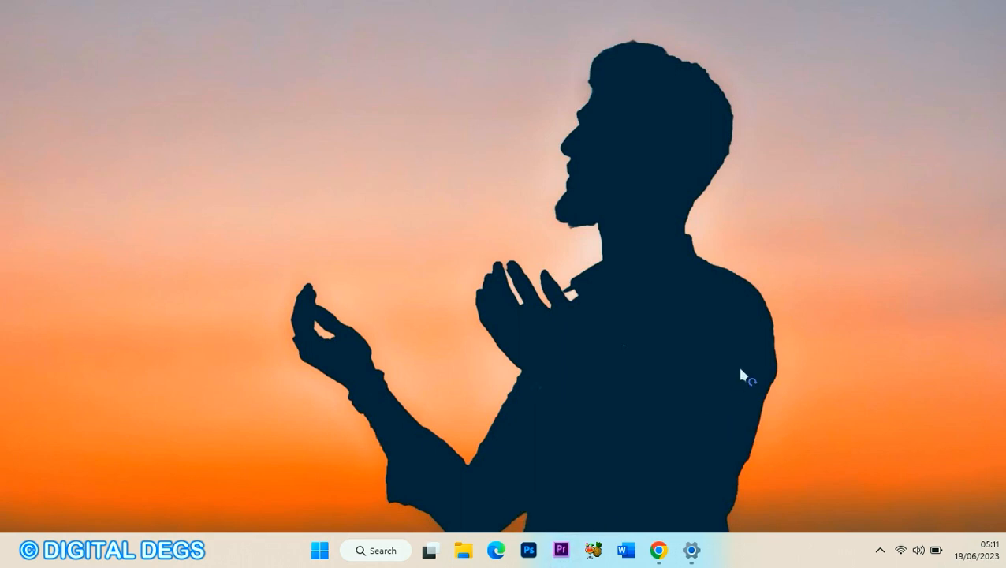
mouse_move(799, 259)
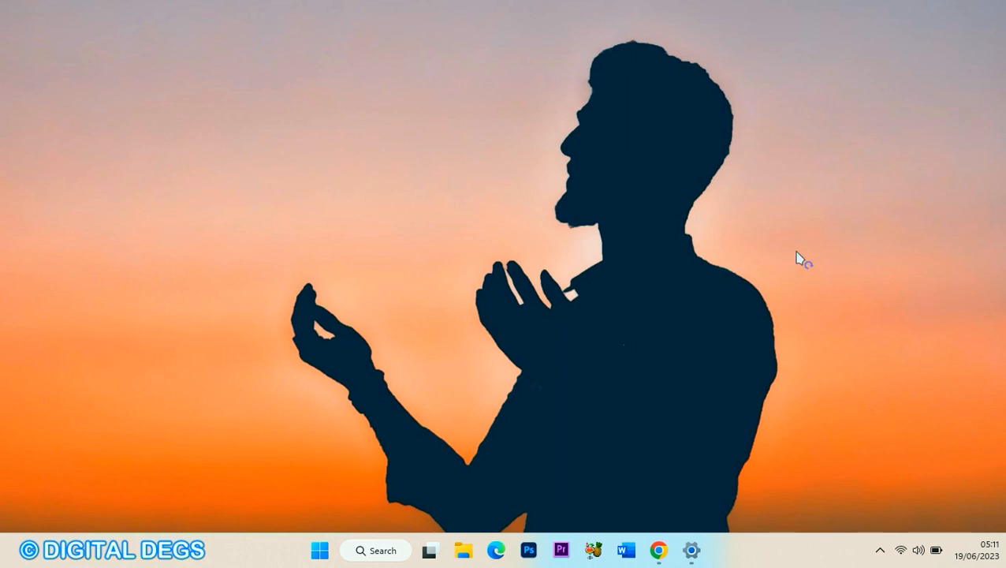
Launch Adobe Premiere Pro 2019 from the taskbar and let its splash screen load.
left_click(561, 549)
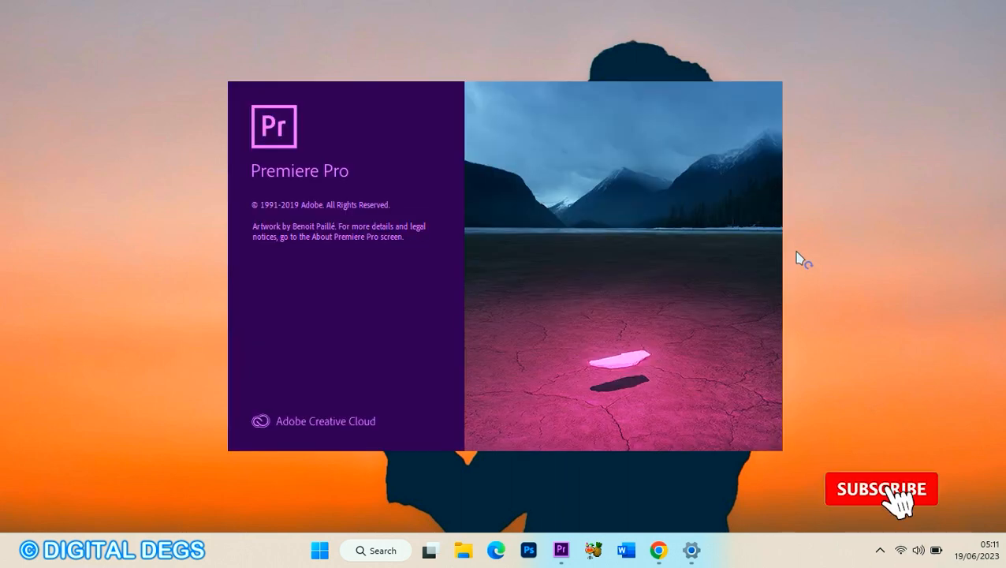
left_click(880, 489)
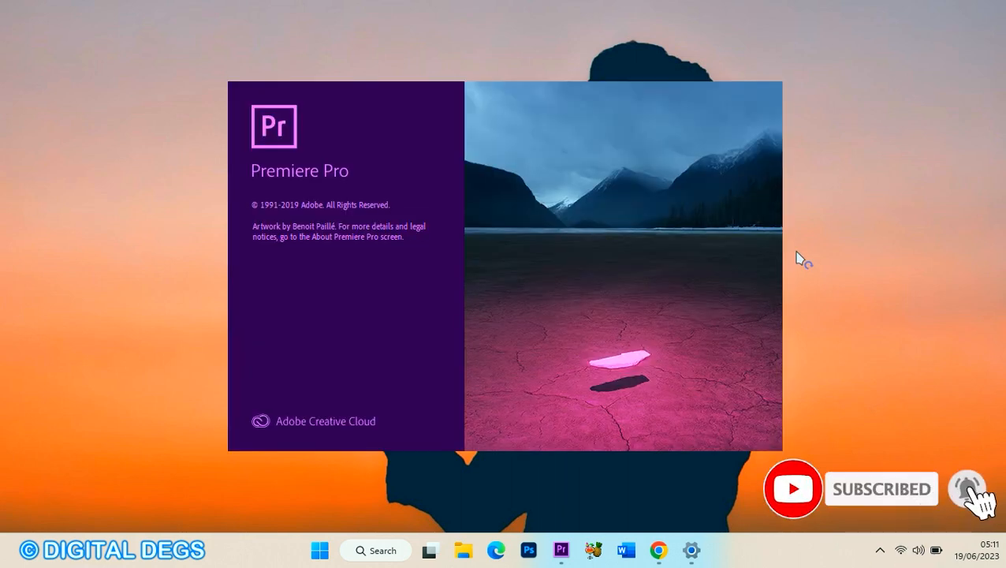